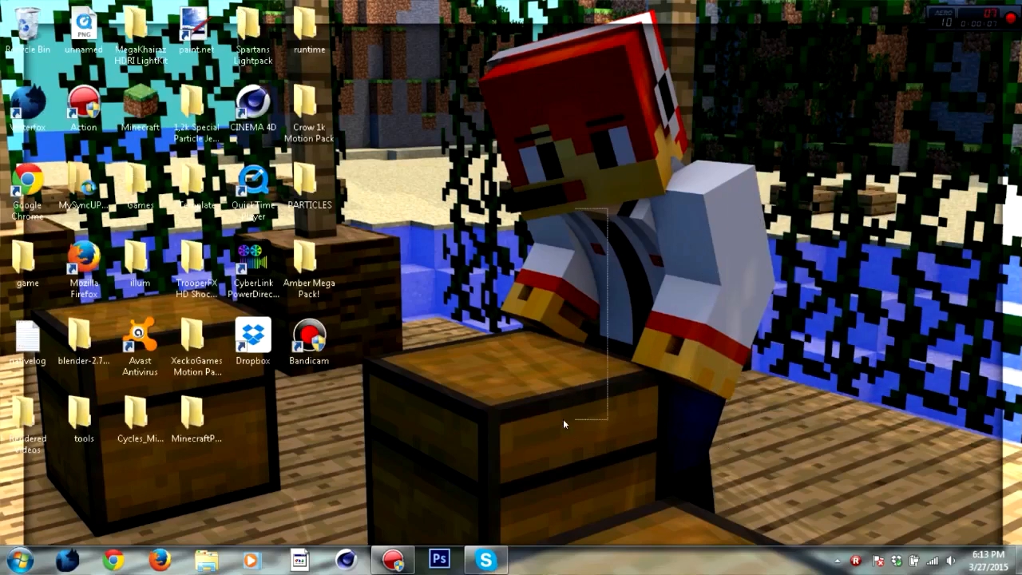
mouse_move(884, 228)
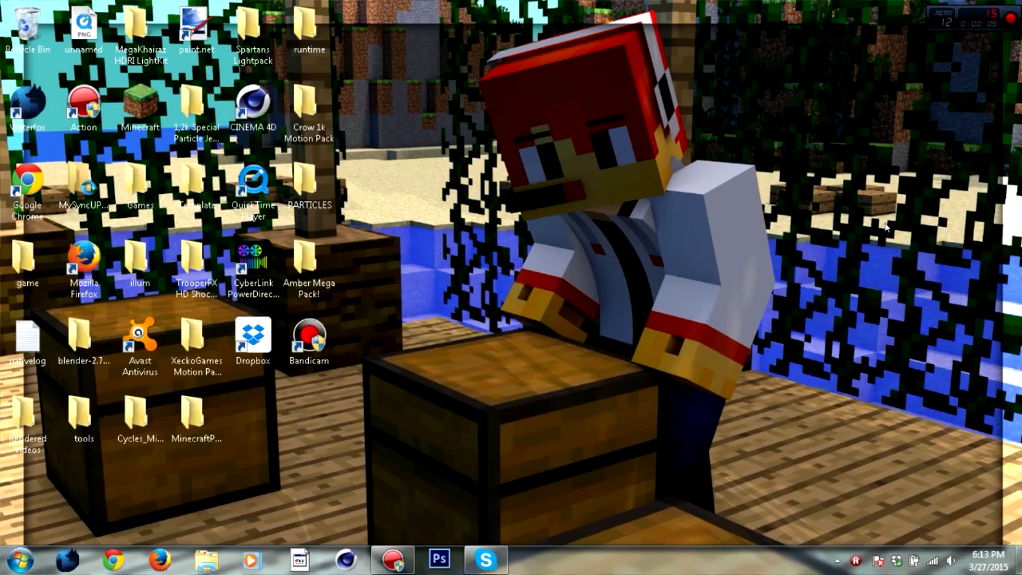
mouse_move(849, 222)
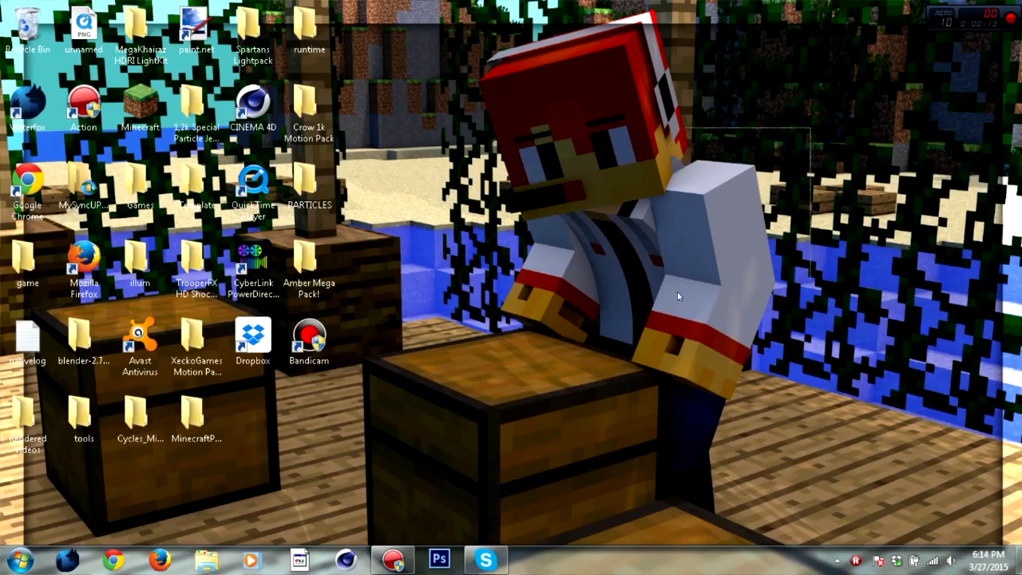
mouse_move(781, 185)
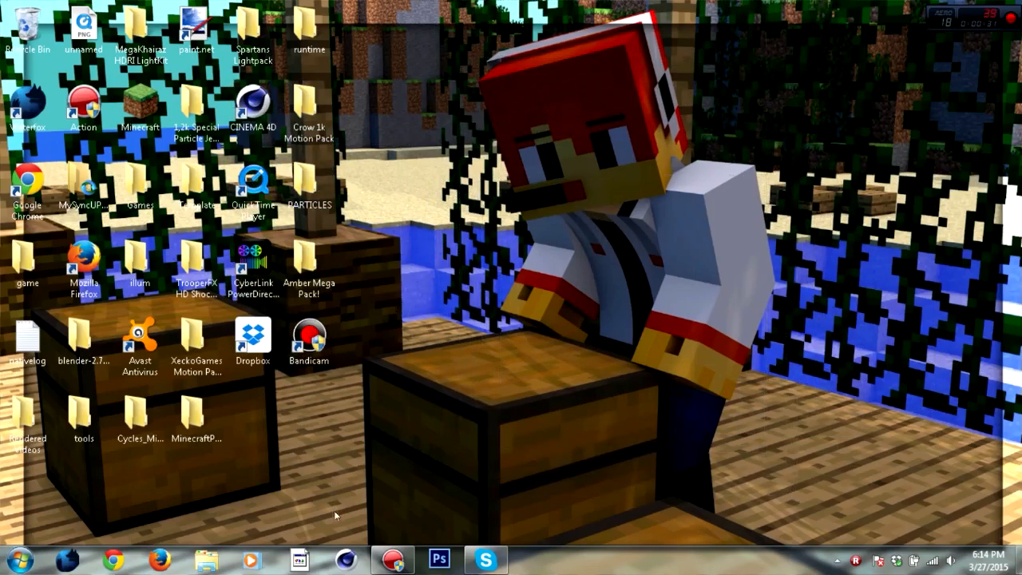
mouse_move(495, 218)
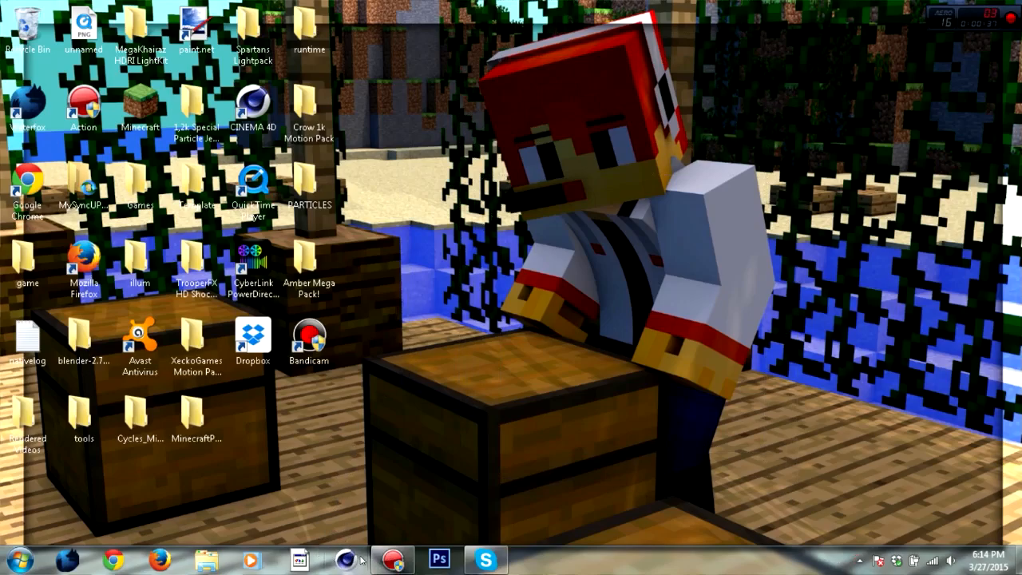
mouse_move(345, 557)
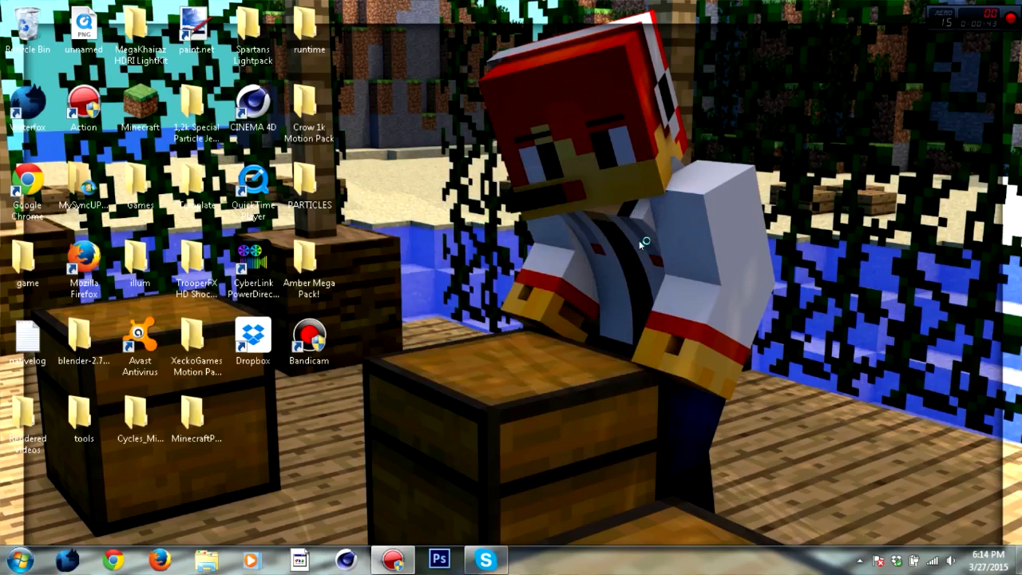
Launch Cinema 4D, open the fmr 4 library and load the FMR 4.0 rig.
double_click(254, 103)
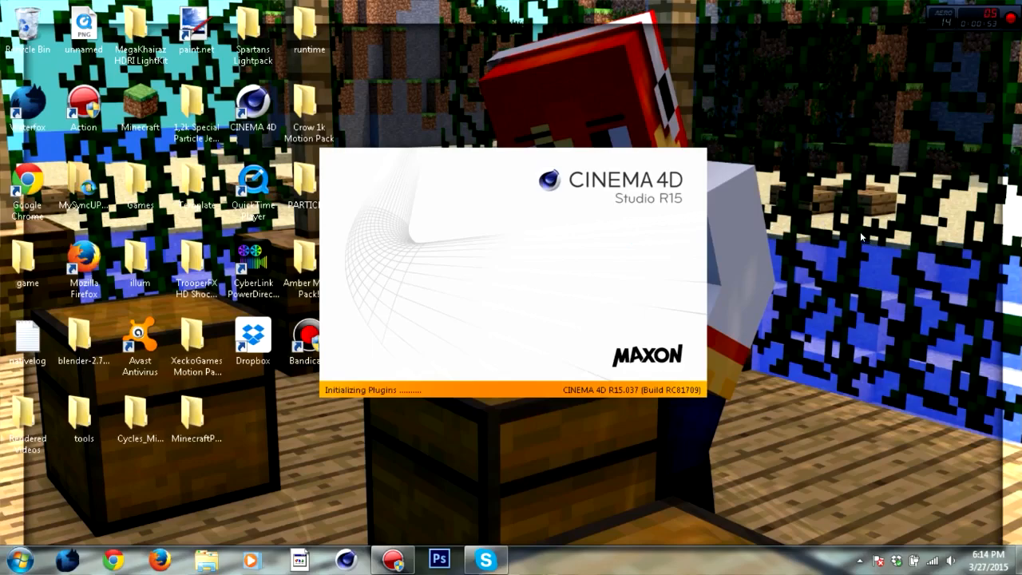
mouse_move(727, 328)
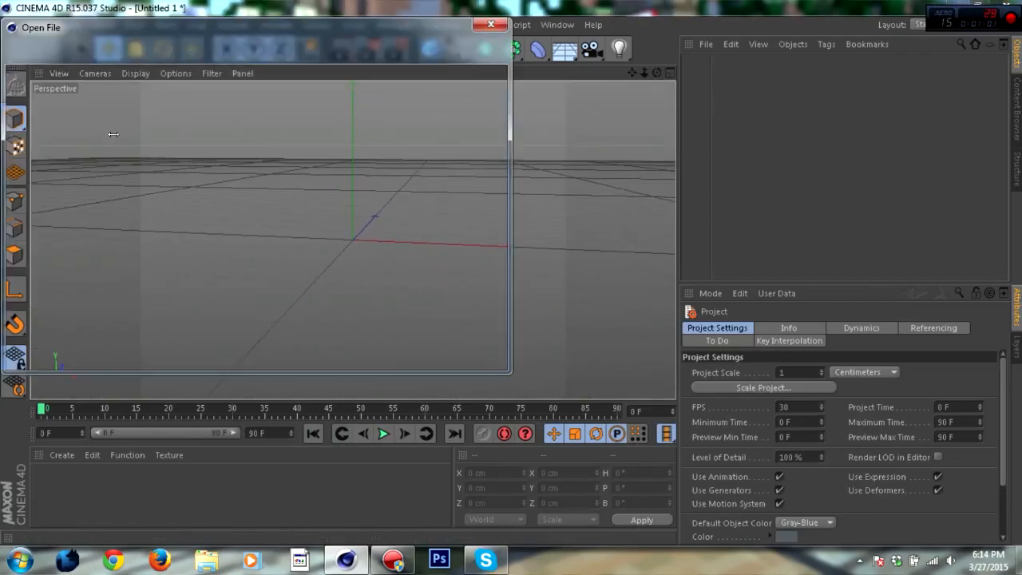
left_click(157, 126)
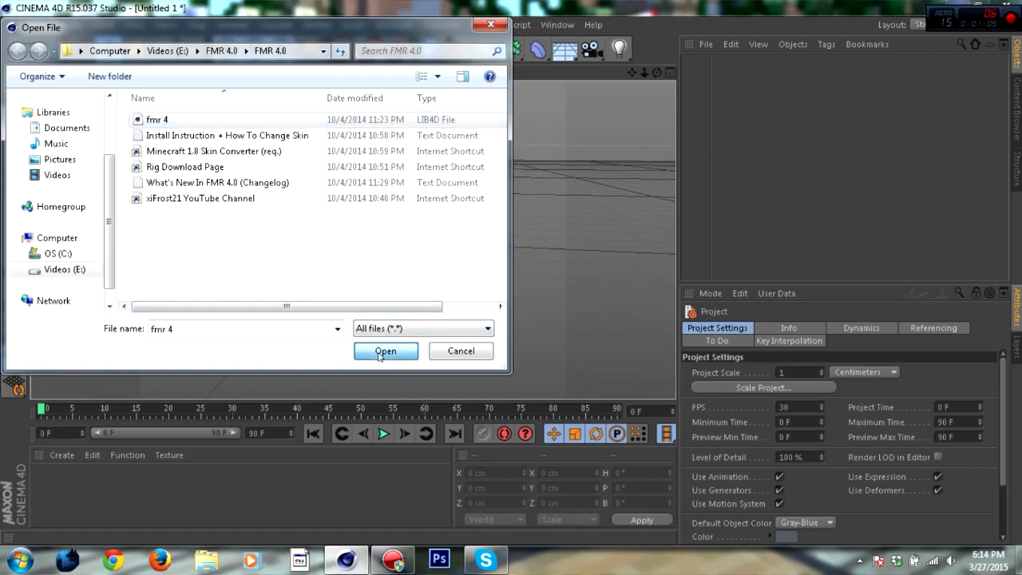
left_click(386, 350)
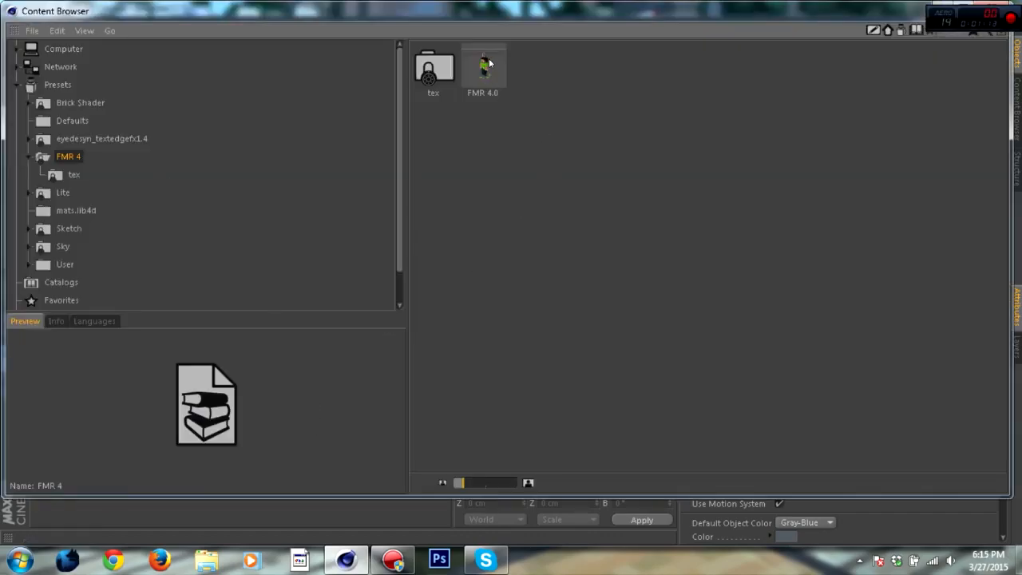
left_click(484, 66)
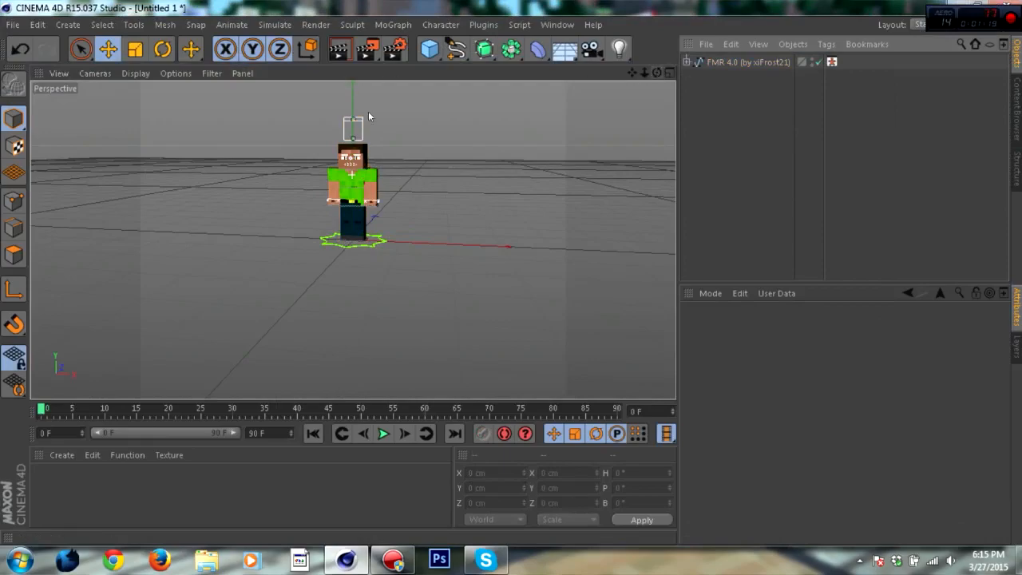
mouse_move(393, 53)
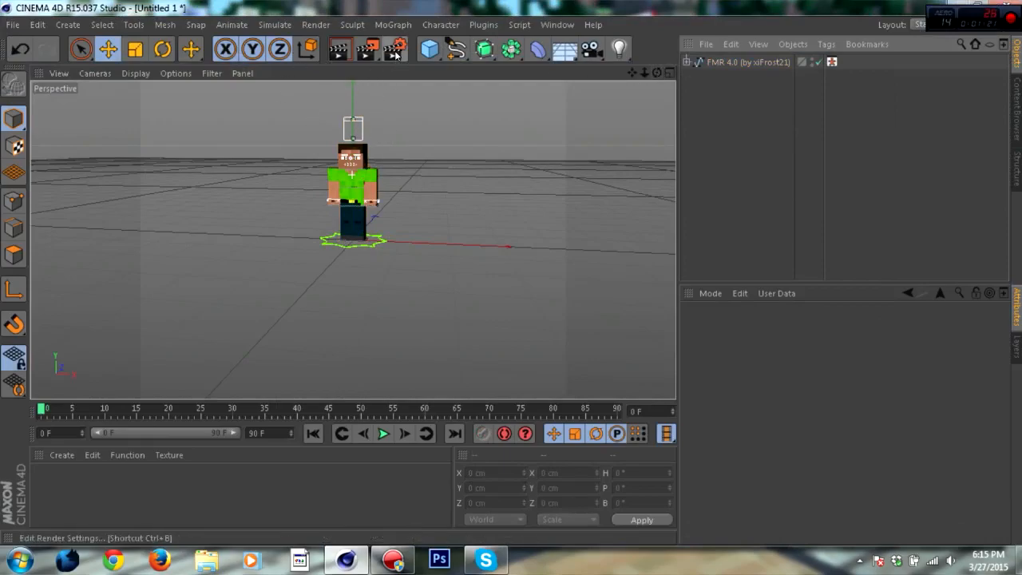
Set the render output Width to 1280 and Height to 720 in Render Settings.
left_click(392, 50)
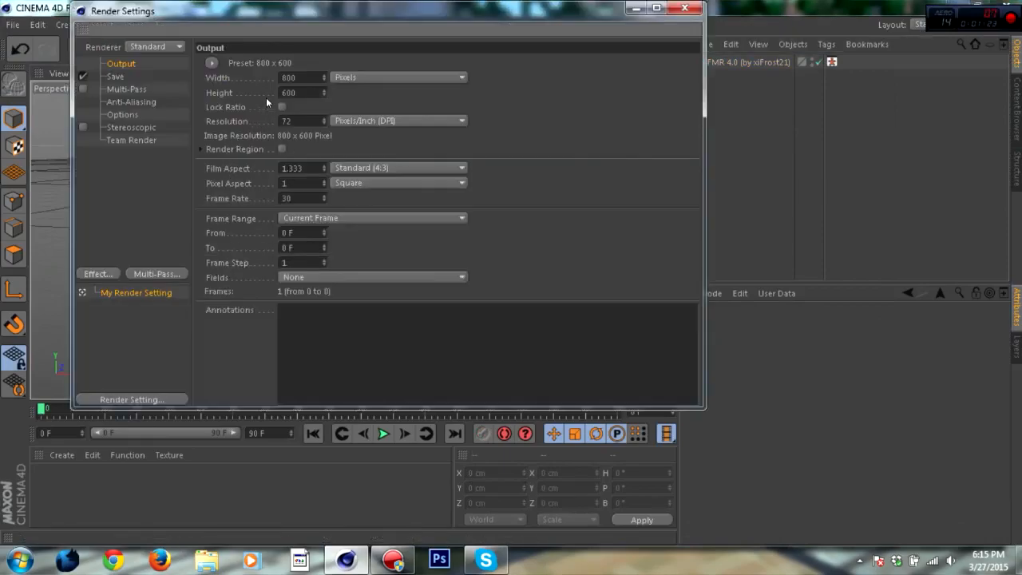
type("12")
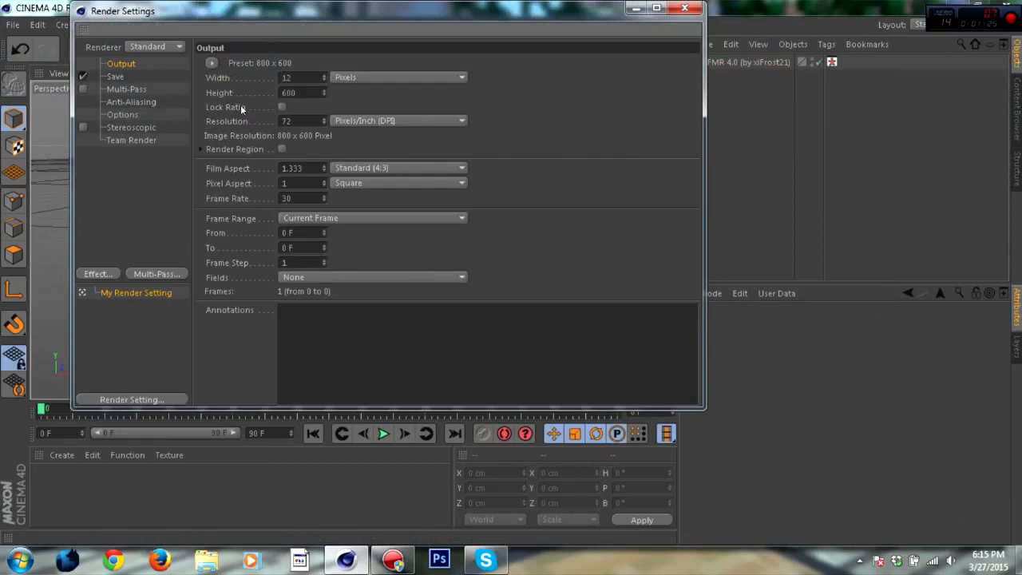
type("1200")
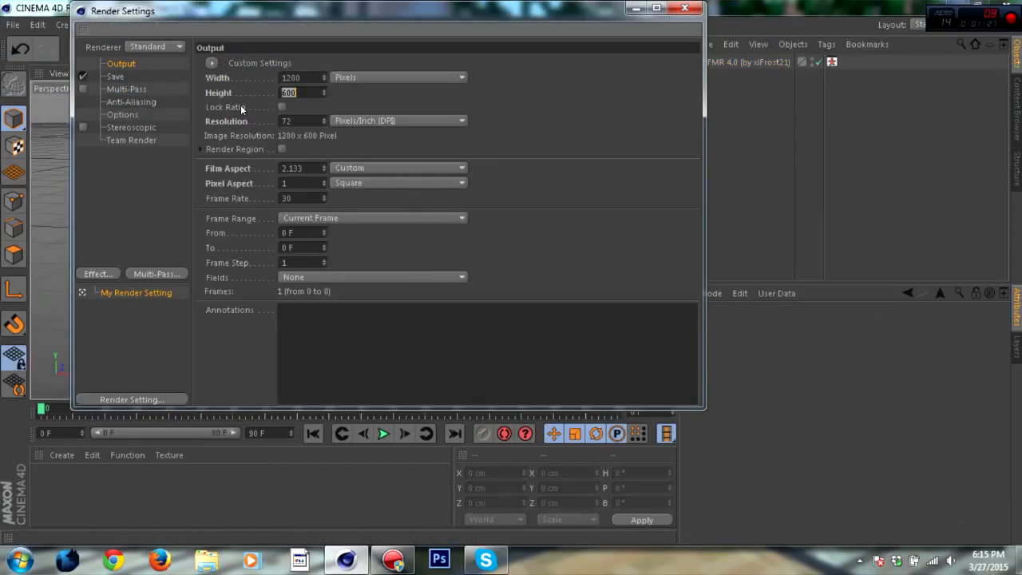
type("720")
left_click(303, 77)
type("1280")
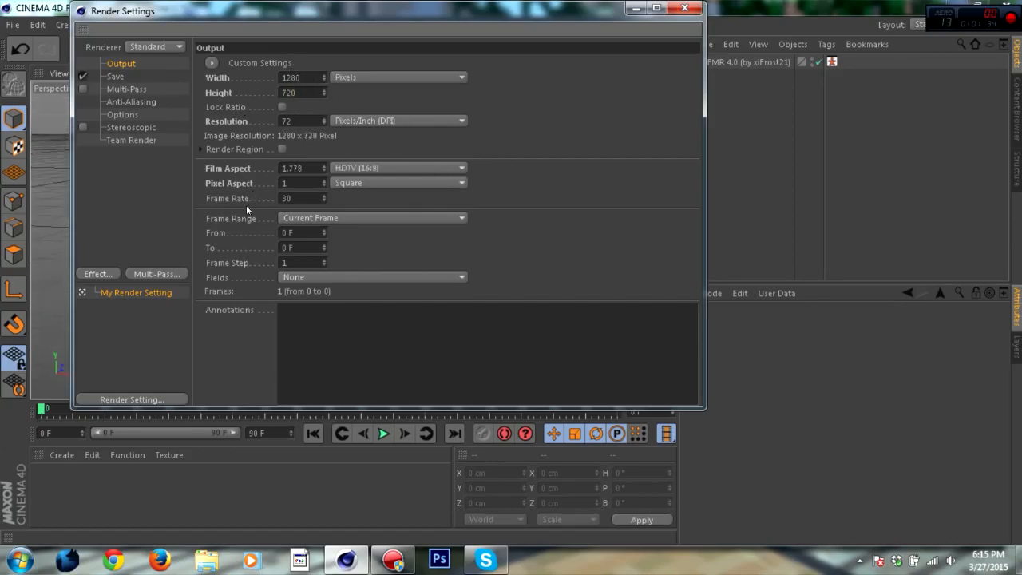
Add Ambient Occlusion with Evaluate Transparency turned on.
left_click(130, 102)
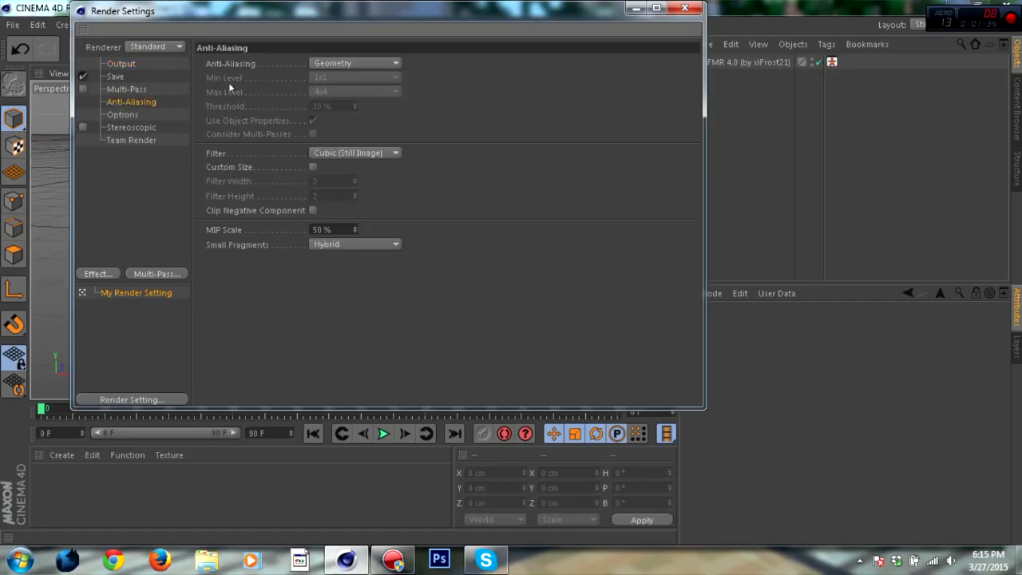
left_click(354, 62)
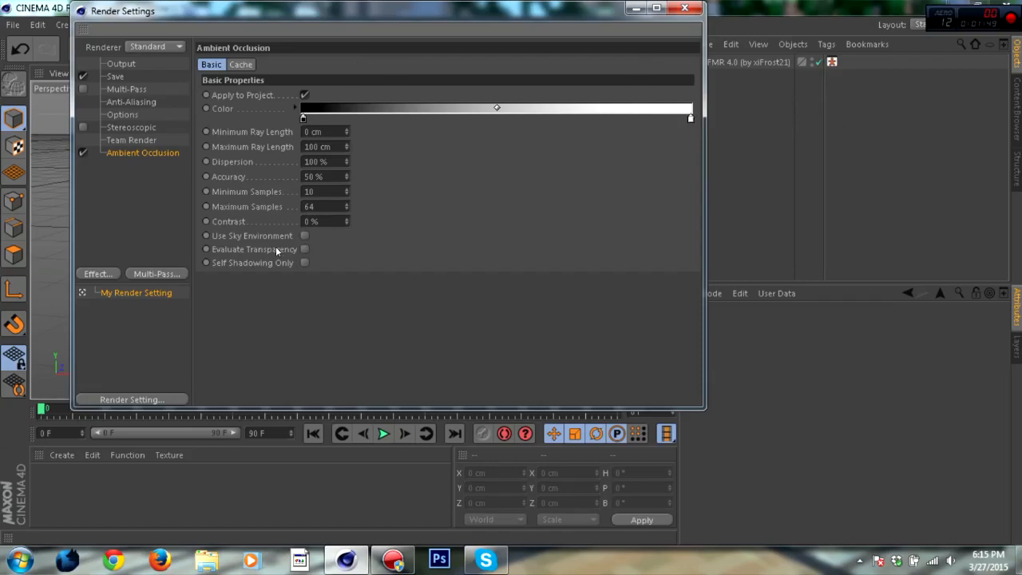
mouse_move(286, 251)
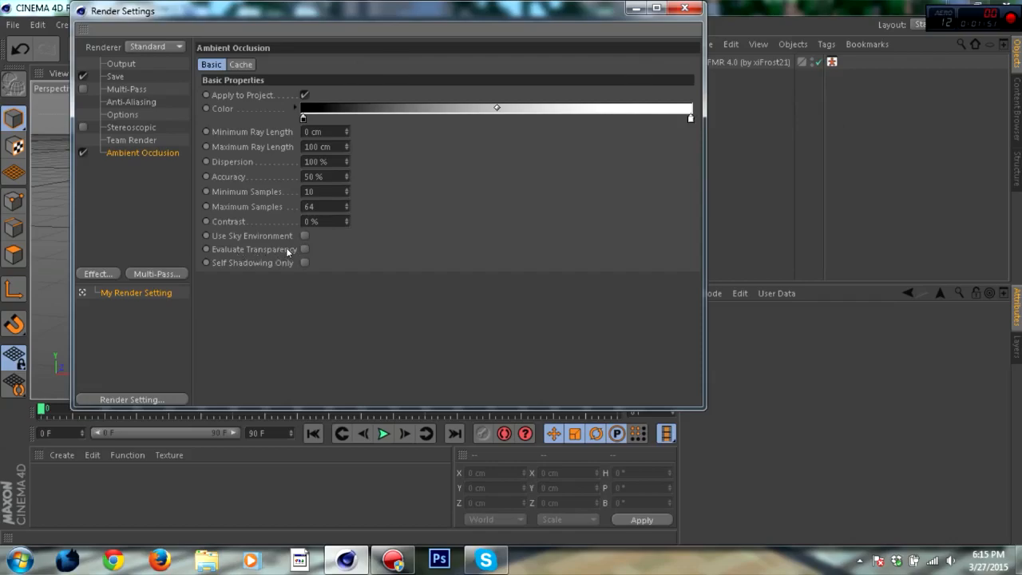
mouse_move(226, 256)
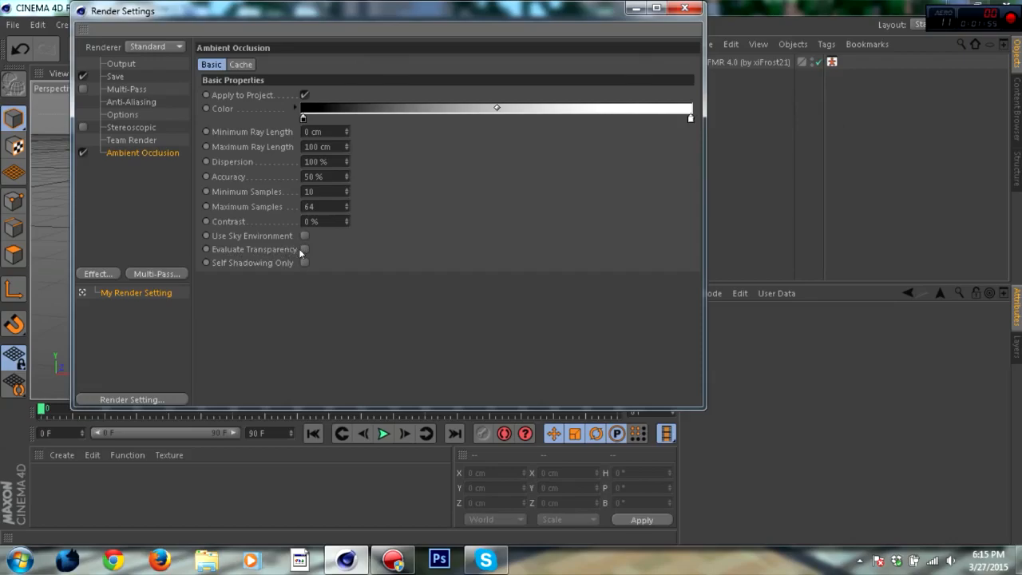
left_click(307, 248)
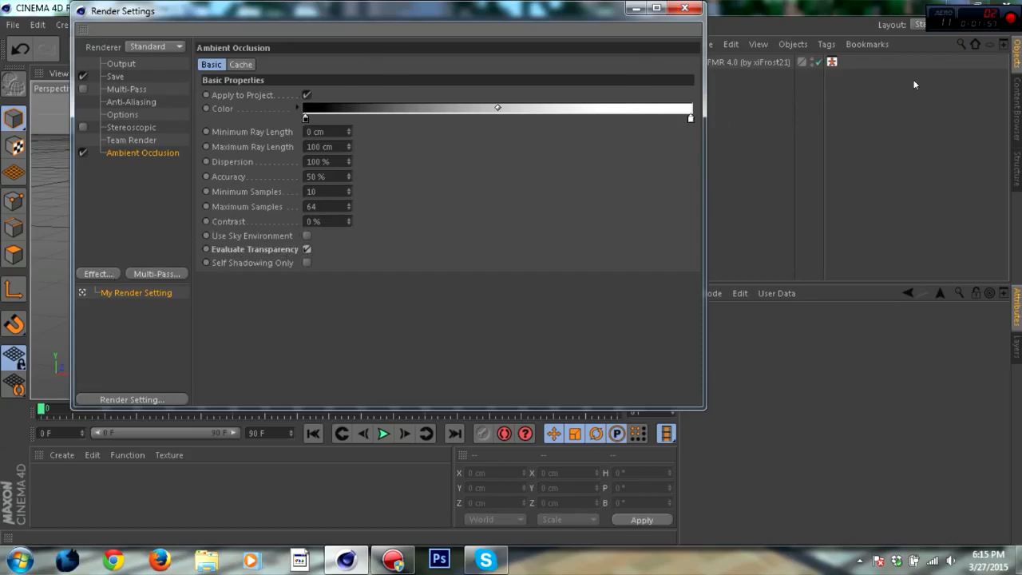
mouse_move(95, 281)
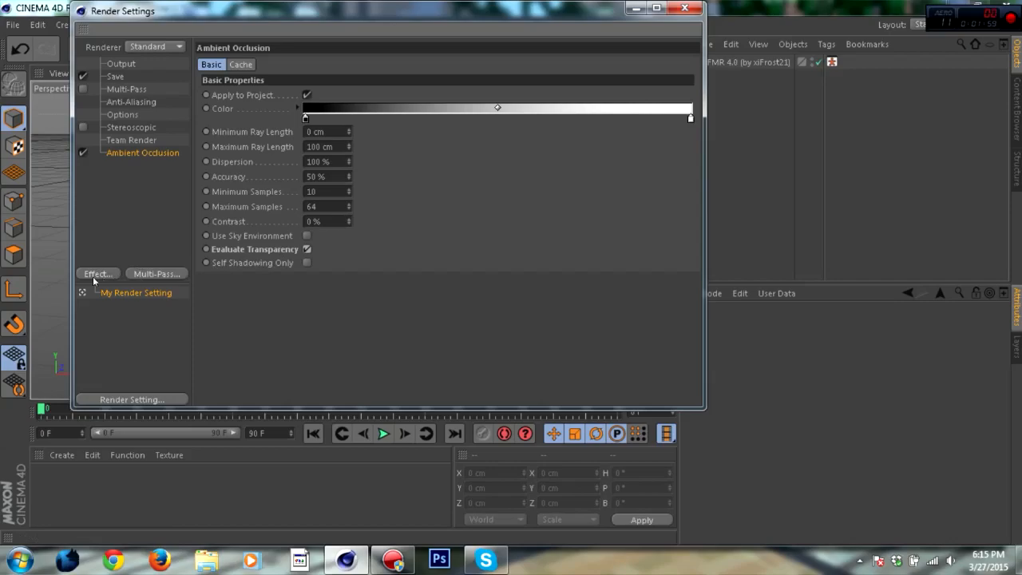
Add Global Illumination as a render effect and close Render Settings.
left_click(98, 273)
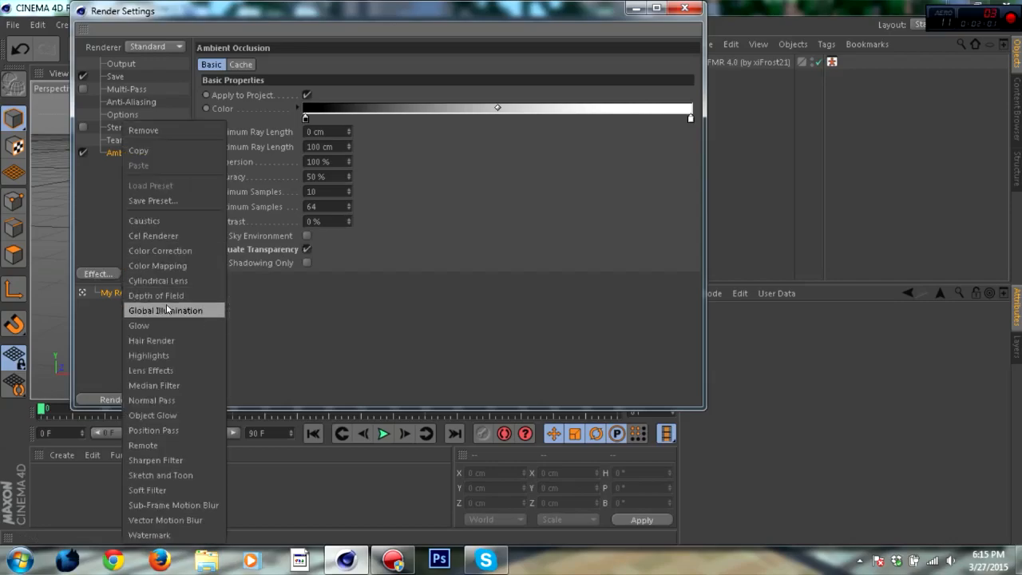
left_click(165, 310)
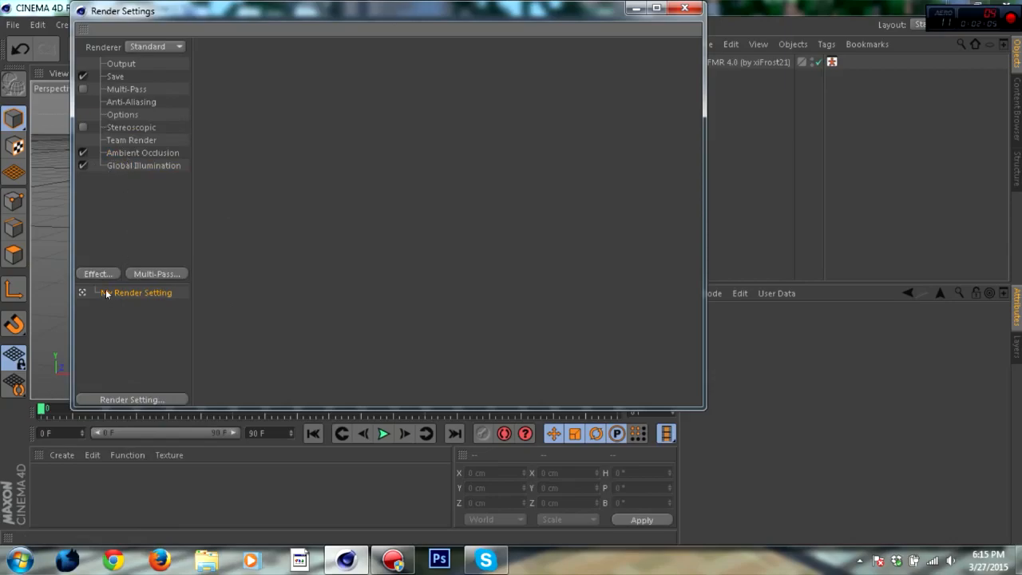
left_click(684, 11)
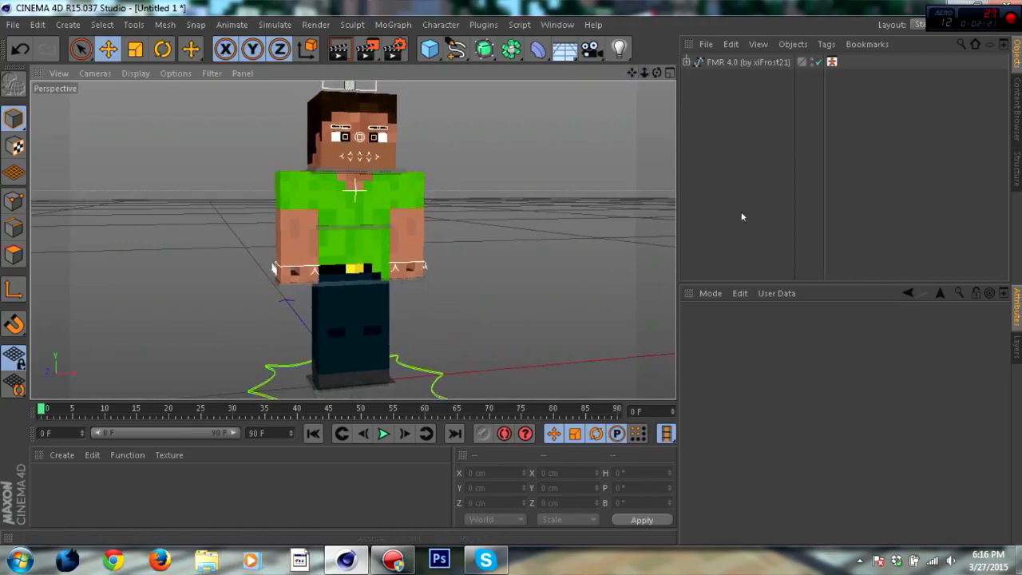
Add a camera, view through it and orbit to a straight-on front view.
left_click(592, 49)
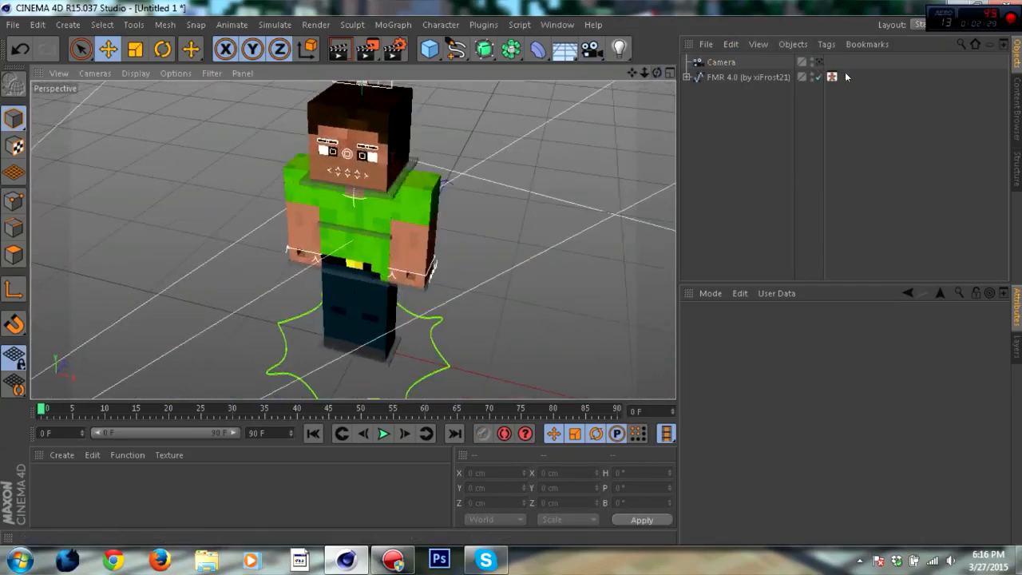
left_click(726, 62)
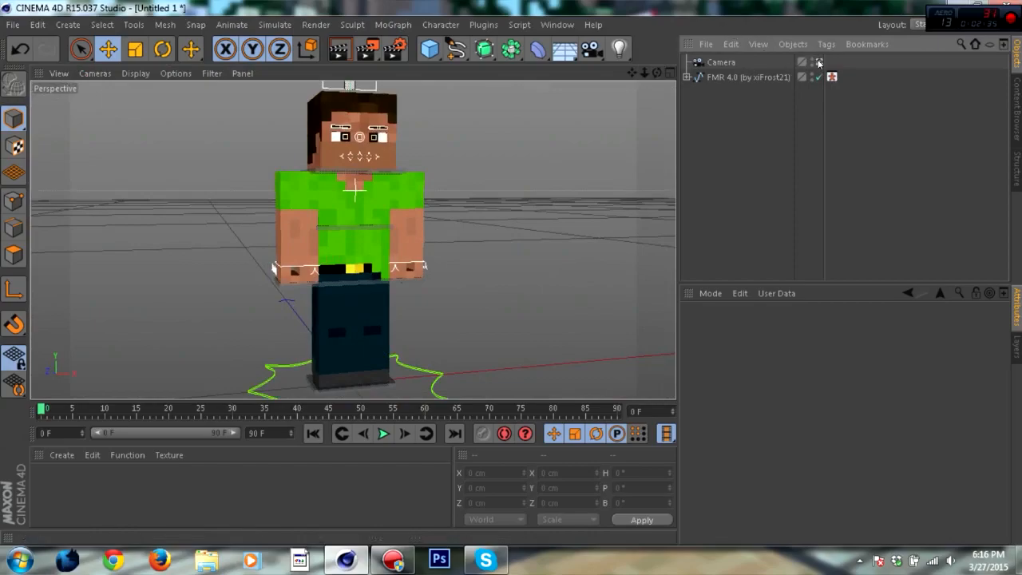
left_click_drag(351, 200, 367, 240)
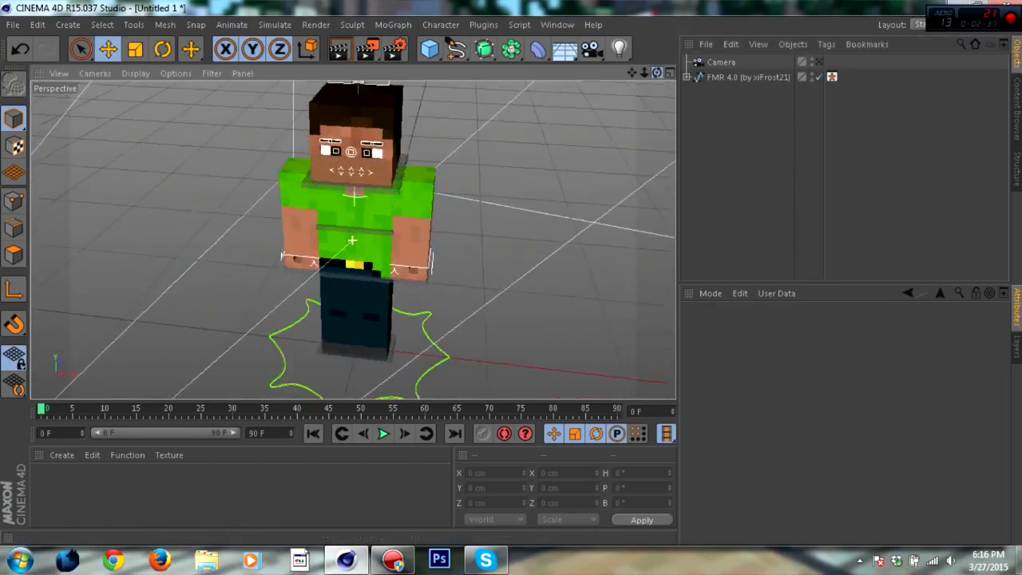
left_click(136, 50)
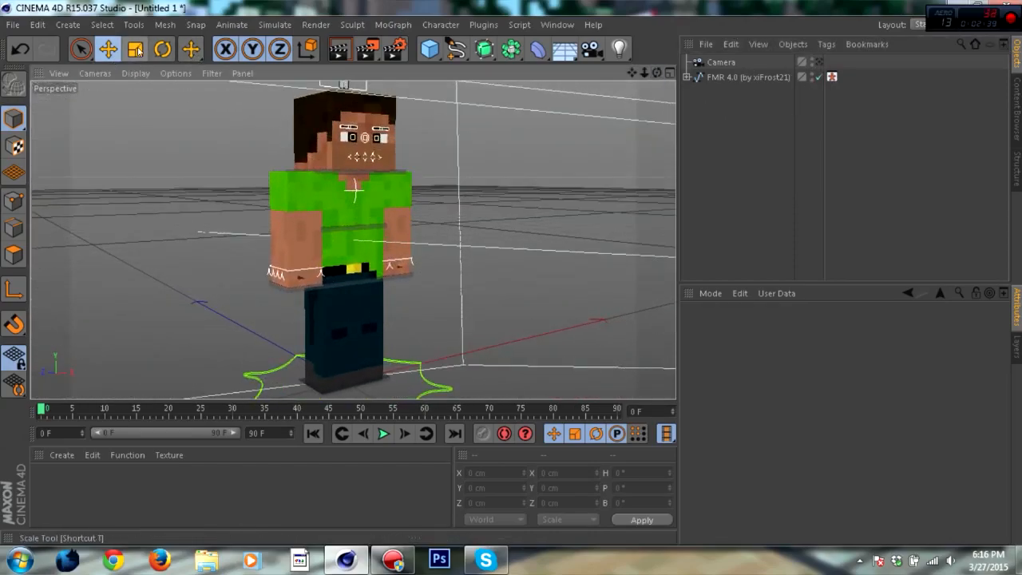
left_click(161, 49)
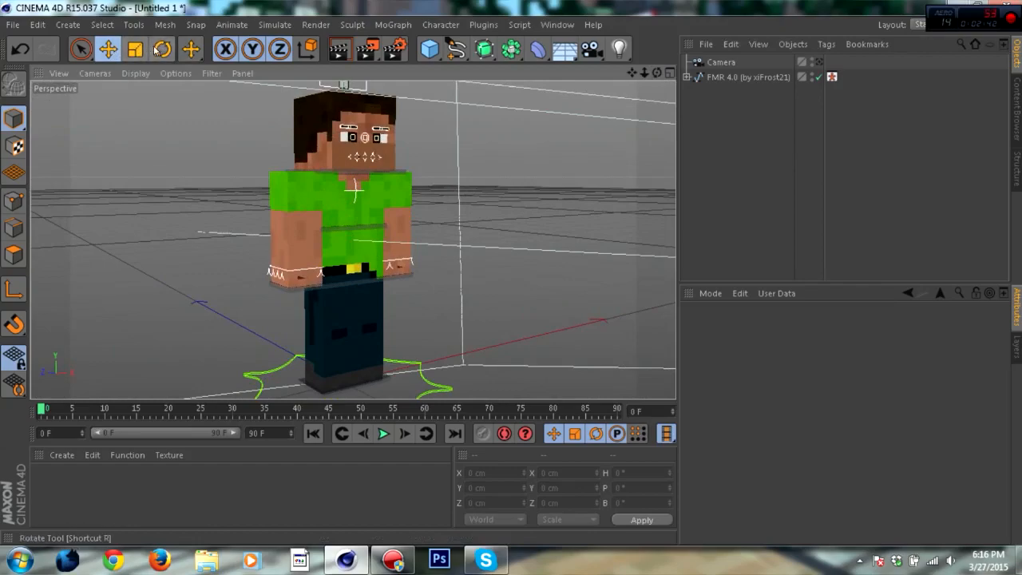
left_click(162, 50)
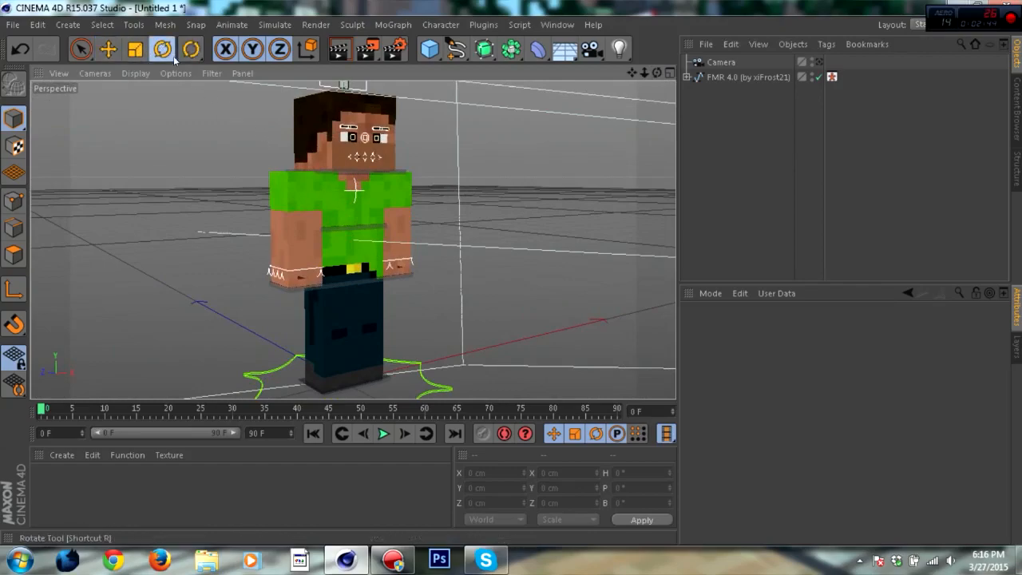
Rotate the Back and Waist controls to bend the character forward.
left_click(161, 49)
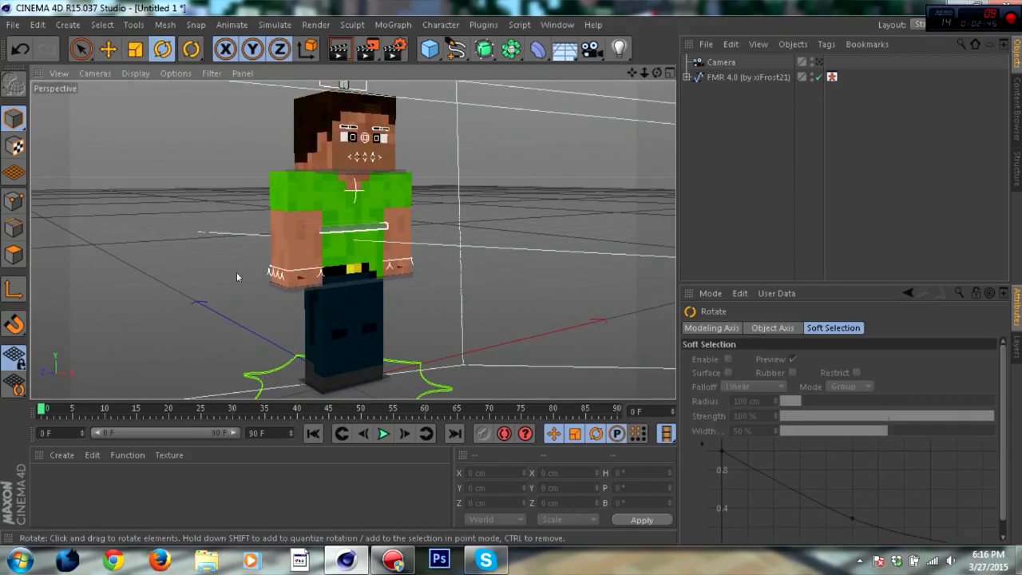
mouse_move(357, 232)
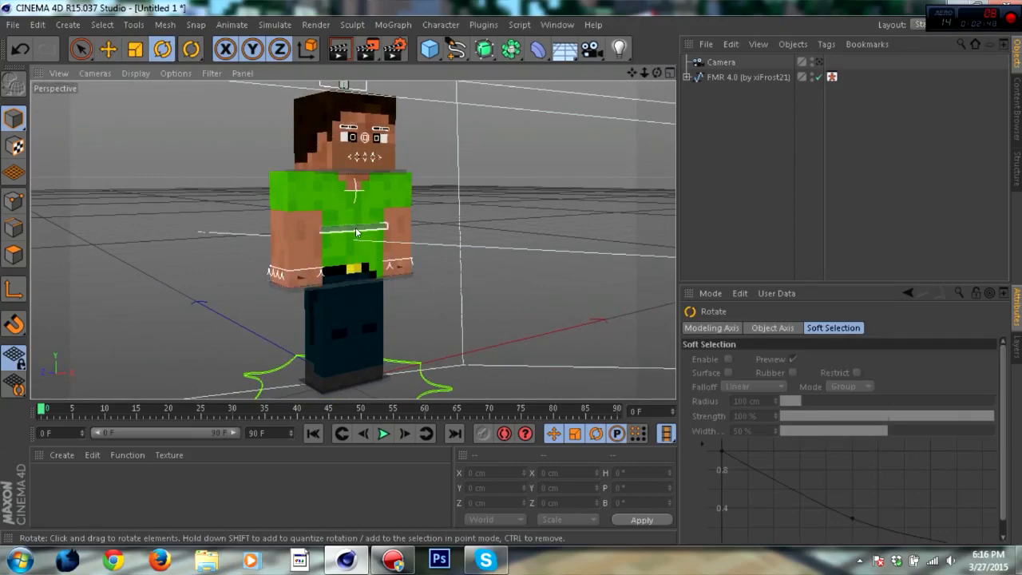
left_click_drag(357, 192, 366, 203)
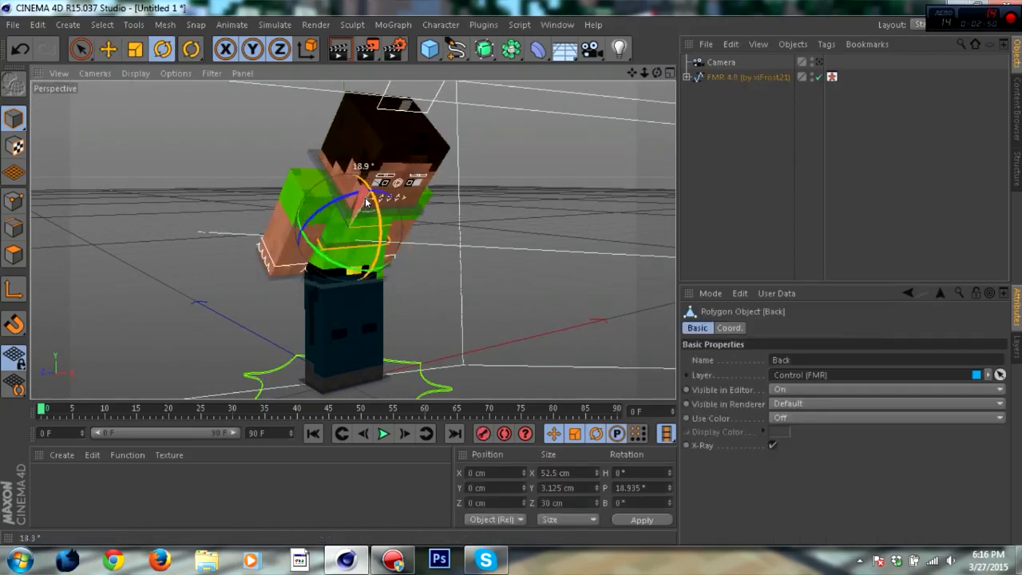
left_click_drag(368, 200, 335, 287)
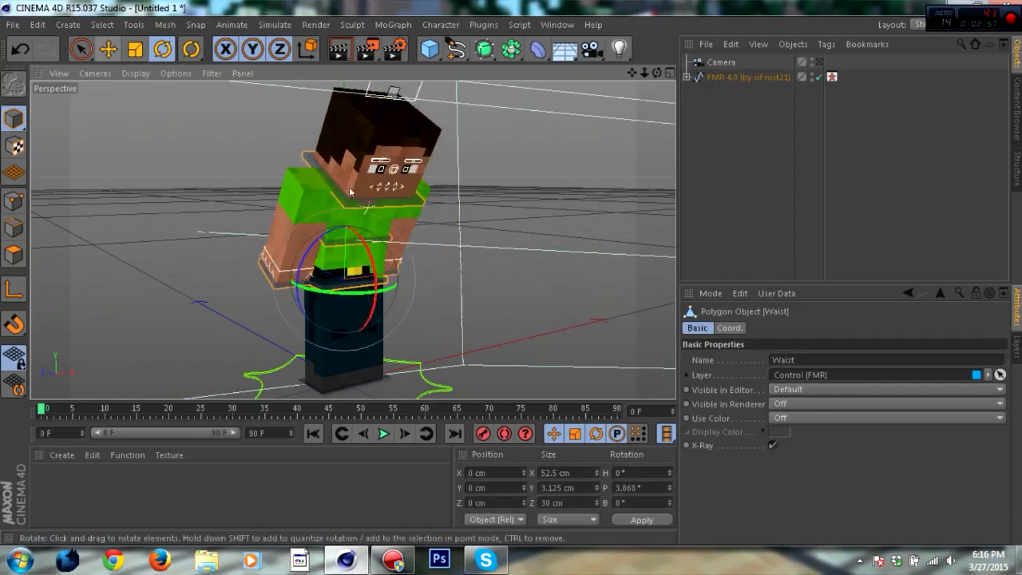
Reposition the left foot and left hand goals and tilt the head at the neck.
left_click(108, 50)
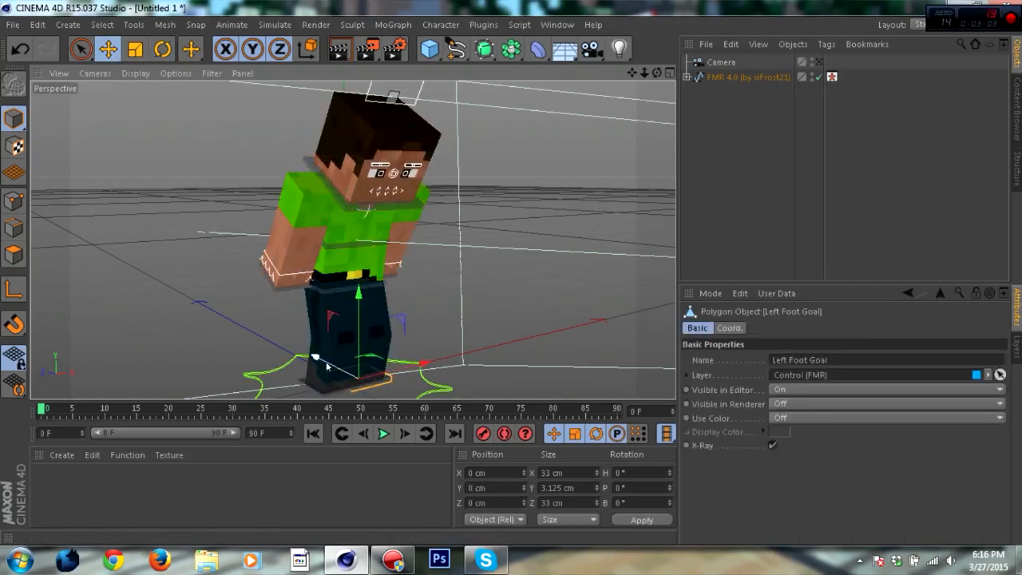
left_click(303, 377)
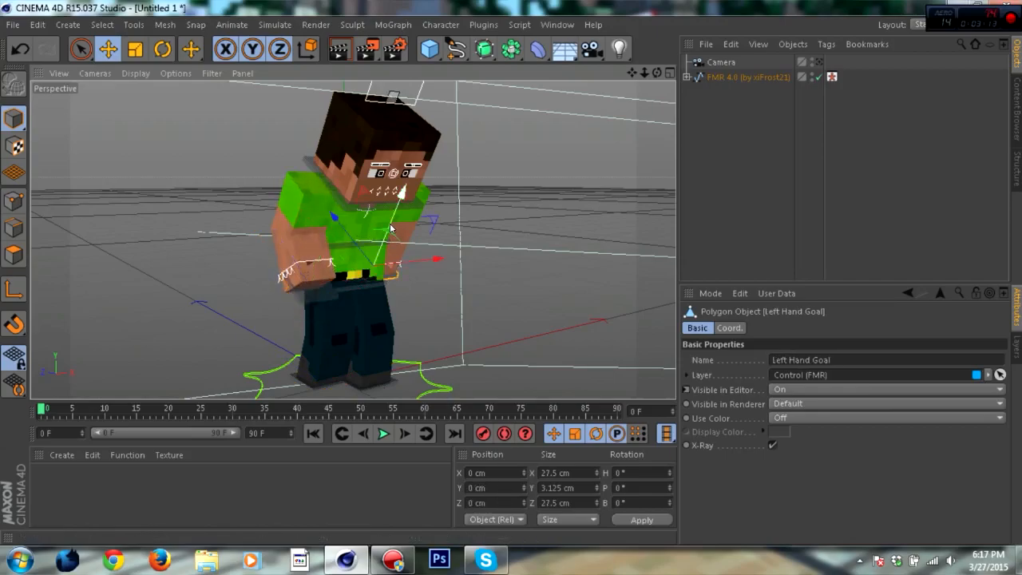
left_click(161, 50)
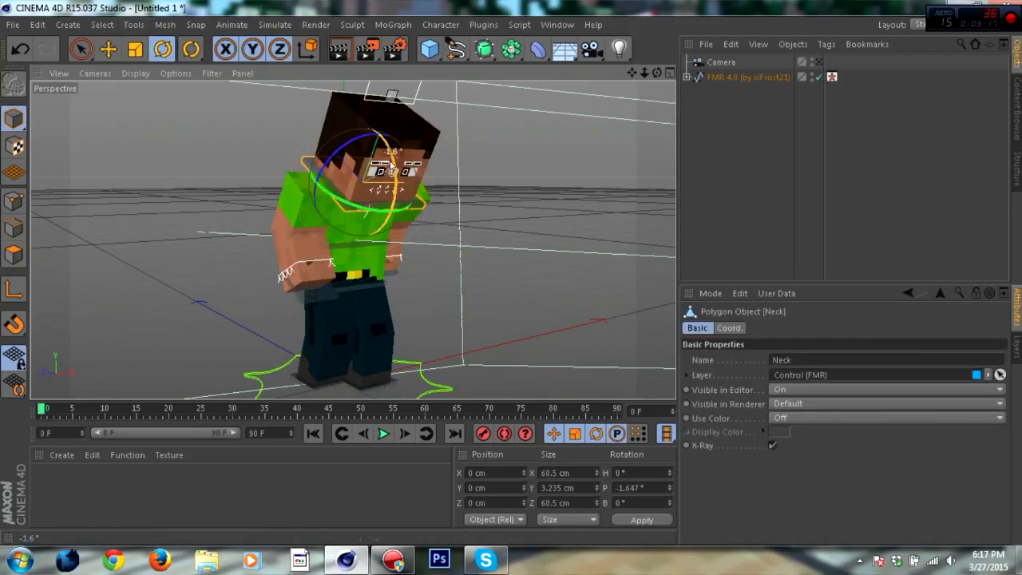
left_click_drag(391, 168, 345, 180)
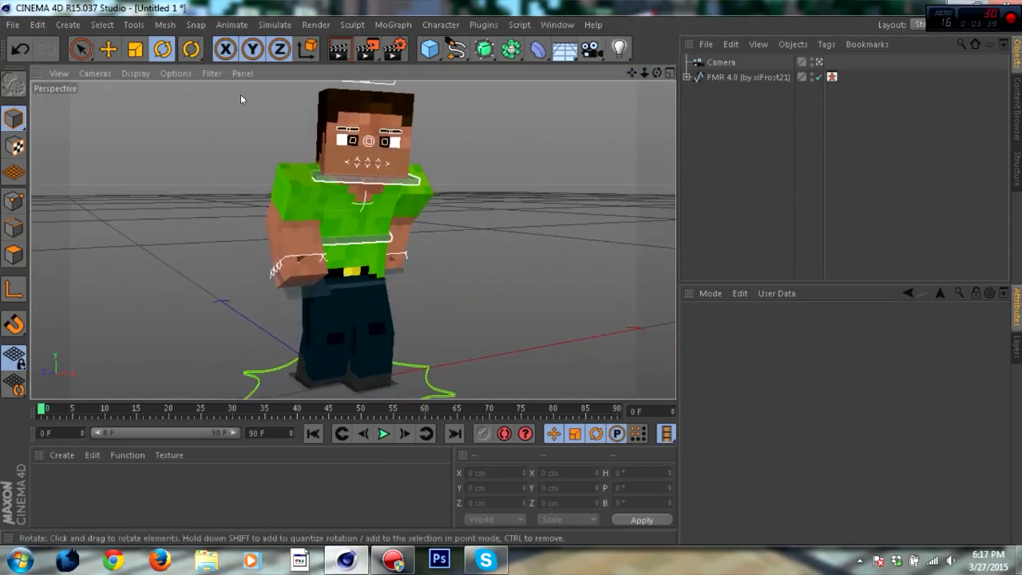
Select the FMR 4.0 rig and show its FMR 4.0 tab with the skin file paths.
left_click(133, 50)
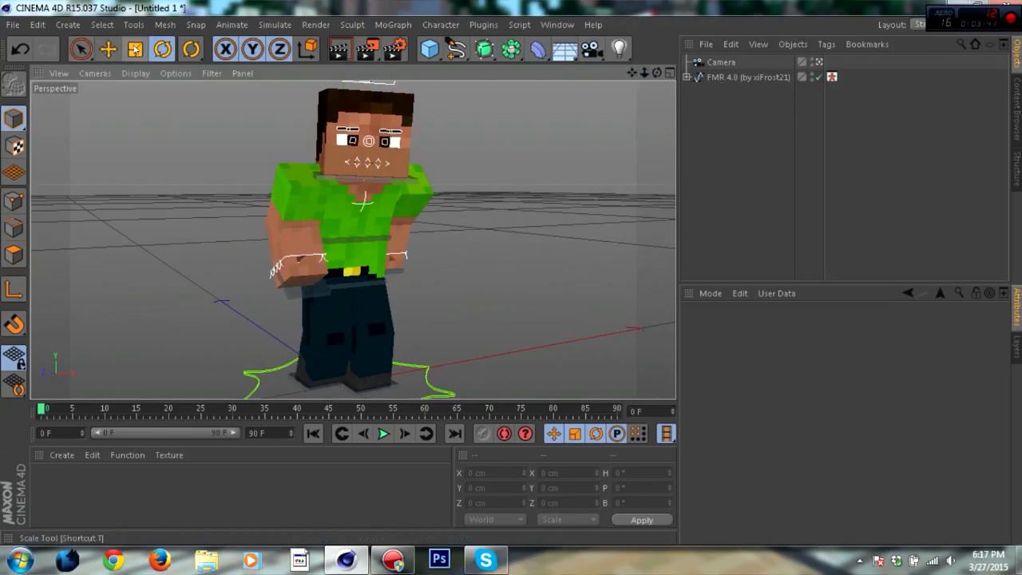
left_click(111, 51)
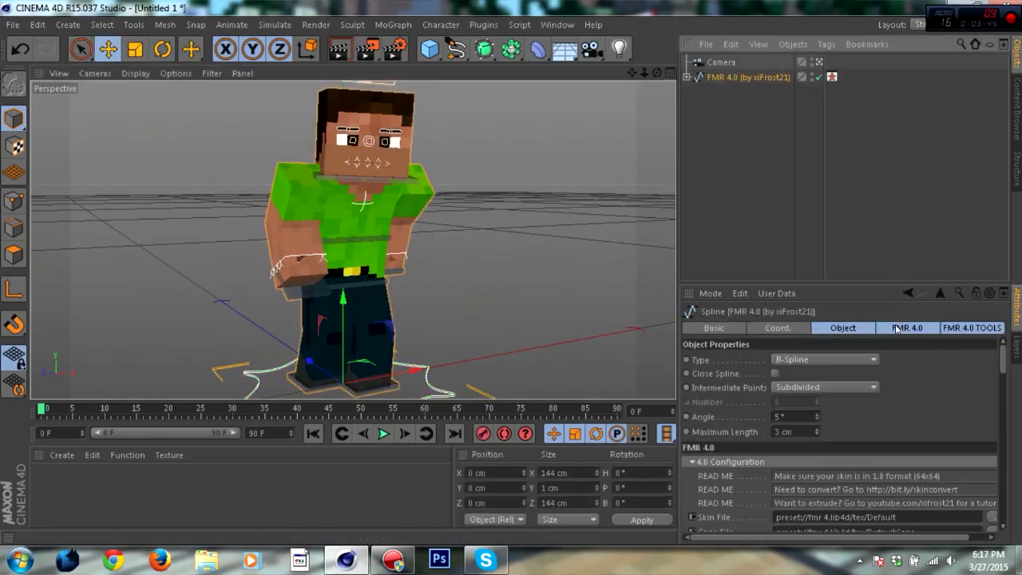
left_click(907, 328)
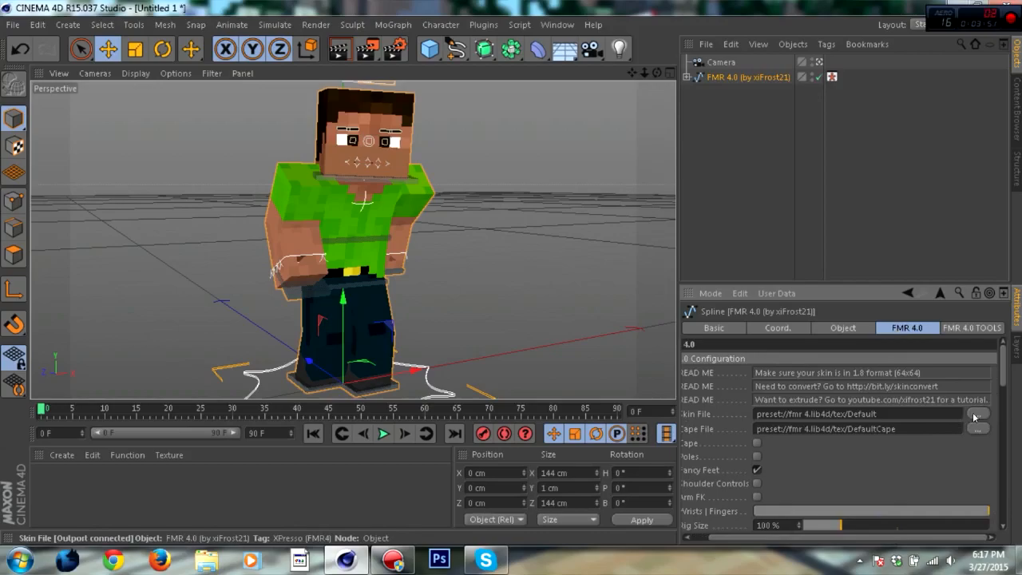
Set the rig's Skin File to skin 1.8.png from the OneDrive folder.
left_click(976, 415)
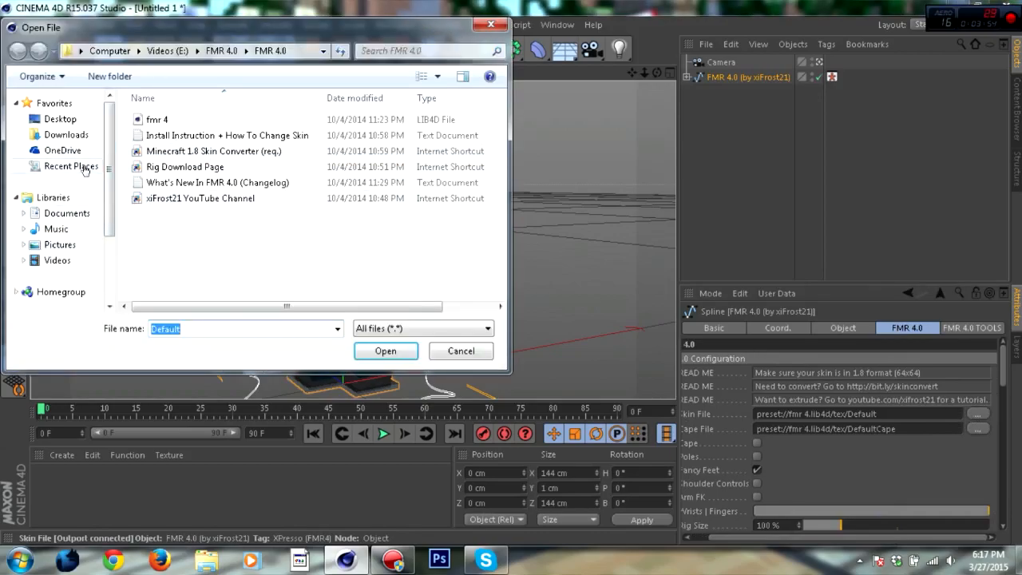
left_click(62, 150)
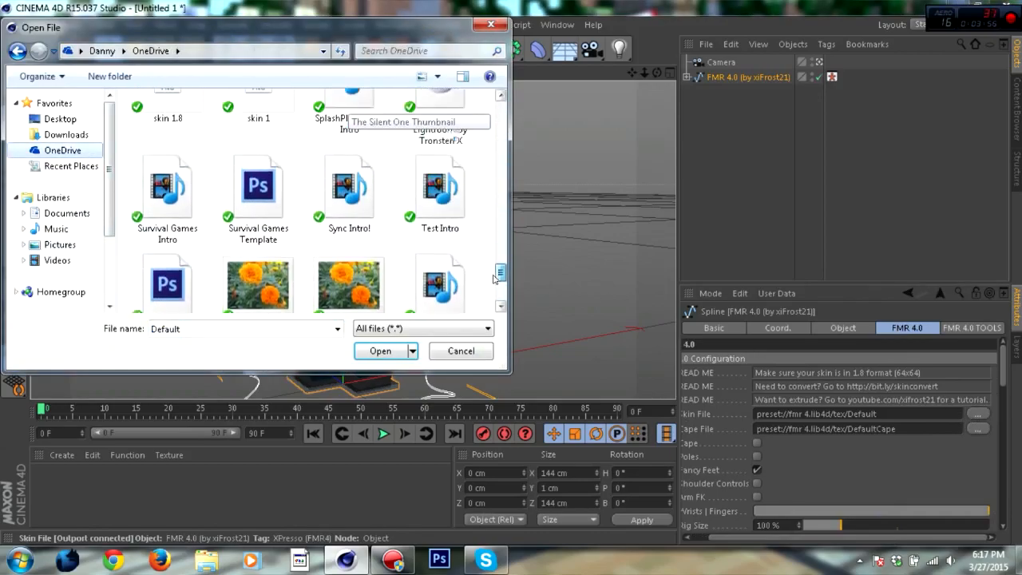
scroll("down", 3)
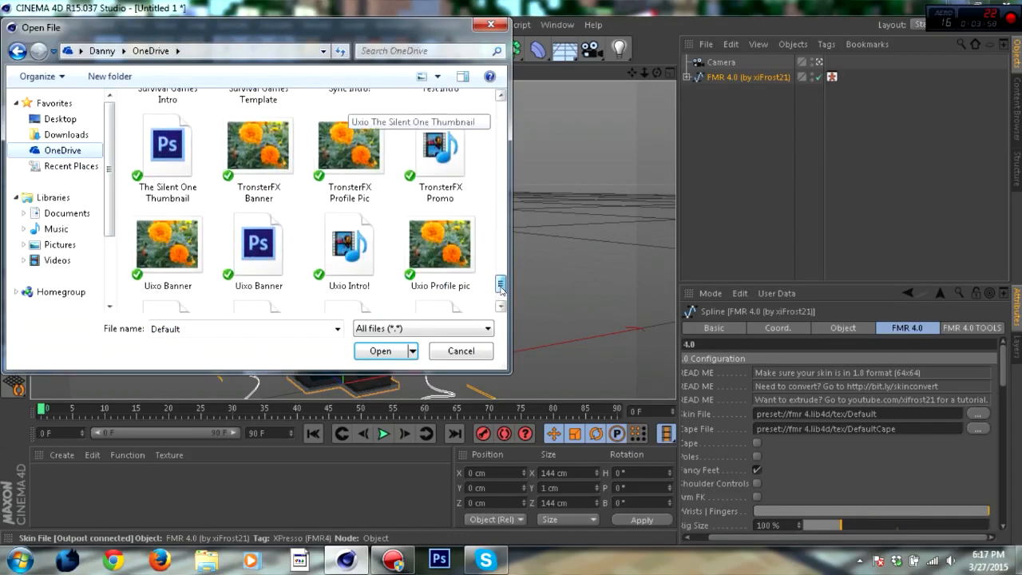
scroll("down", 3)
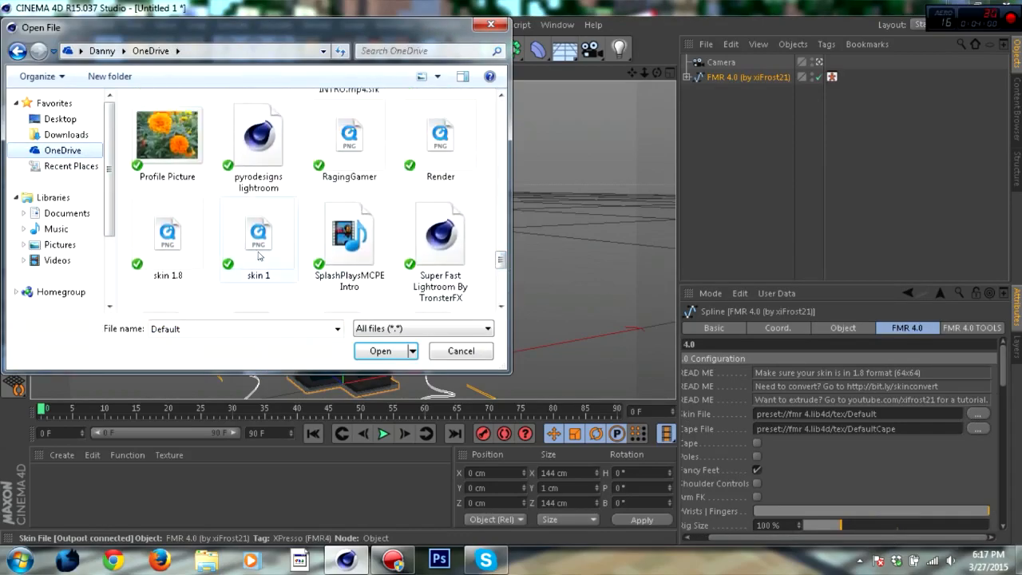
left_click(380, 350)
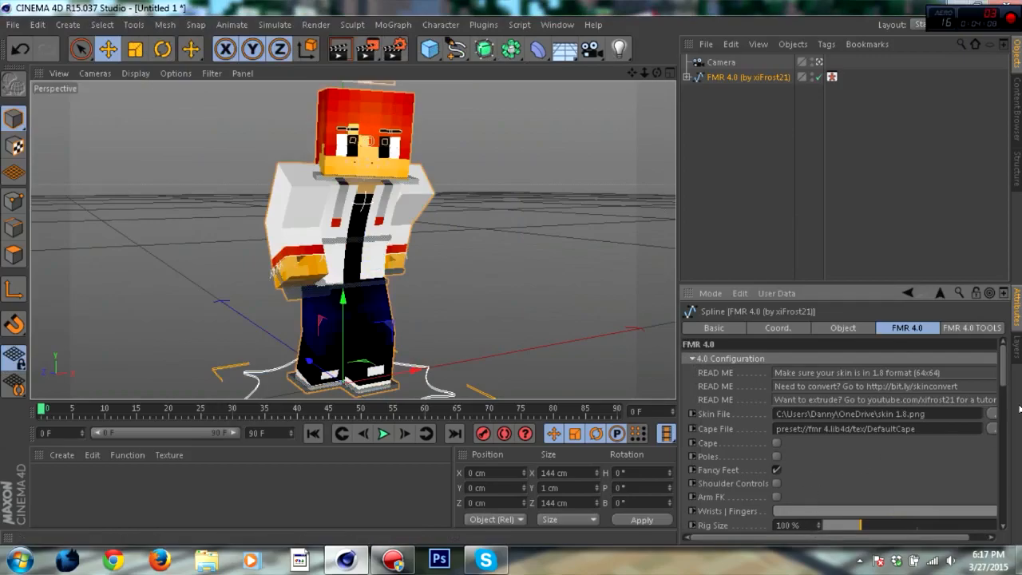
Scroll Render Settings to the ambient occlusion properties with Evaluate Transparency on.
scroll("down", 3)
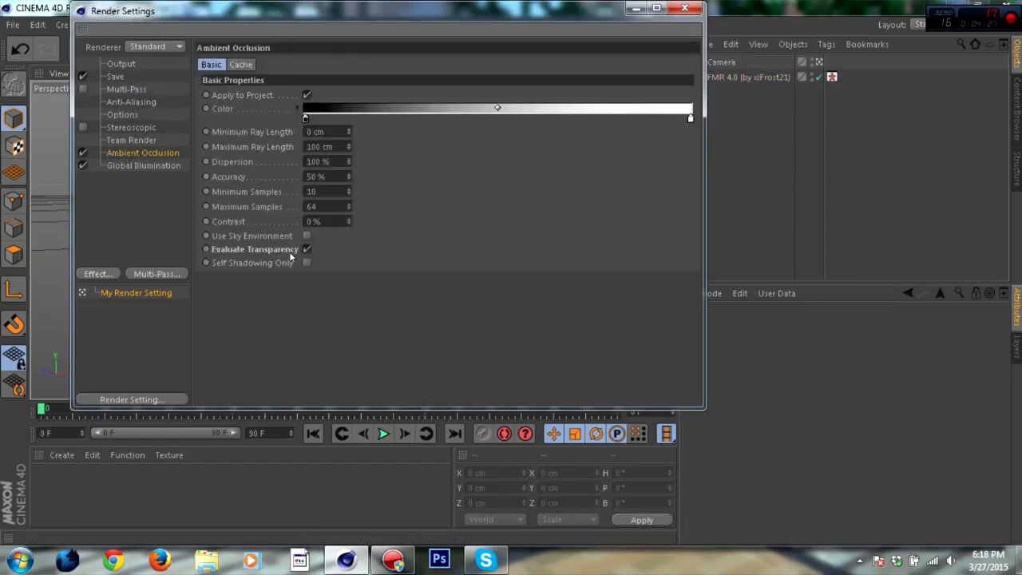
Close the Render Settings window.
left_click(682, 9)
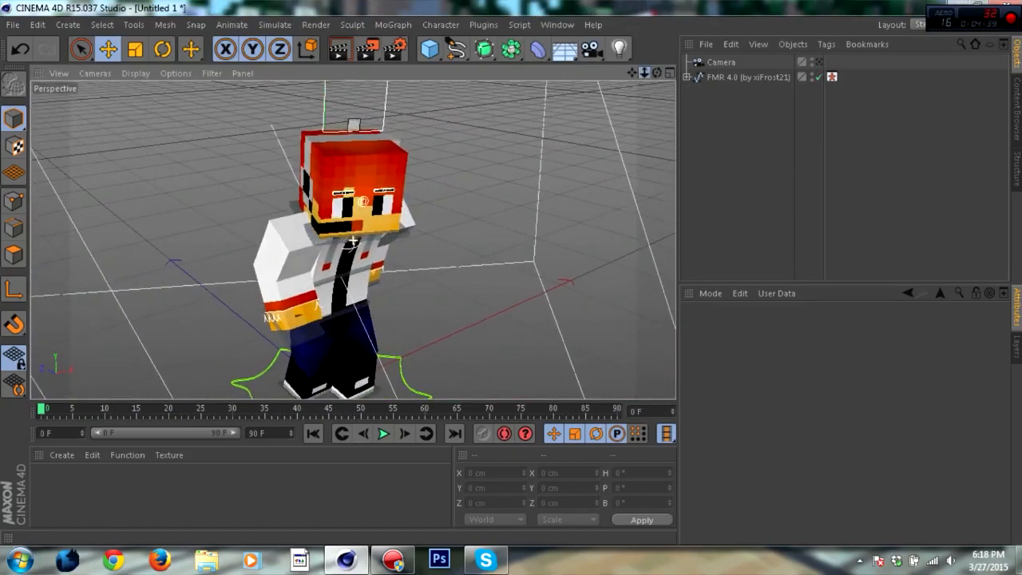
Add a spot light, move it into position and select it to view its settings.
left_click(615, 46)
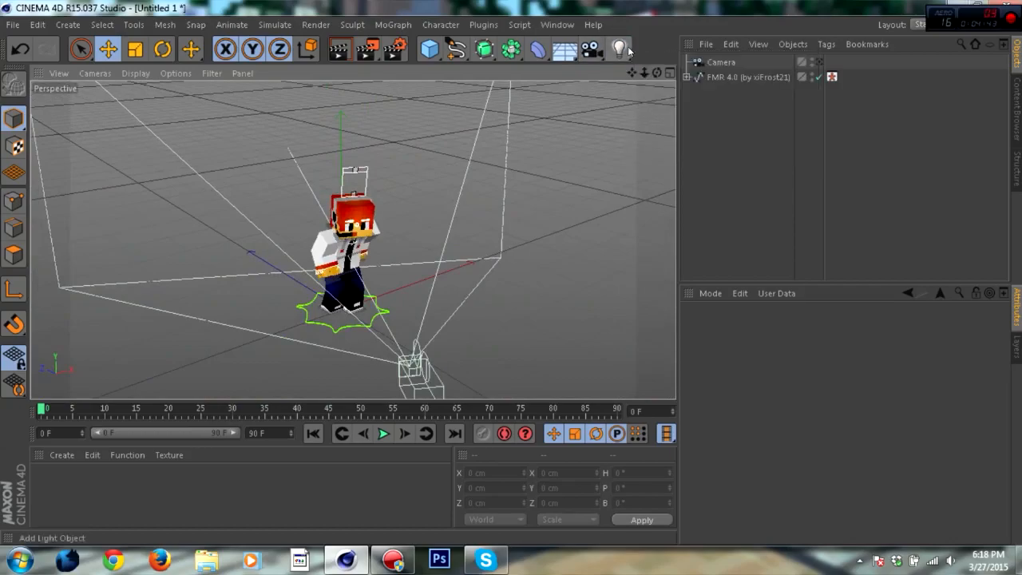
left_click(615, 48)
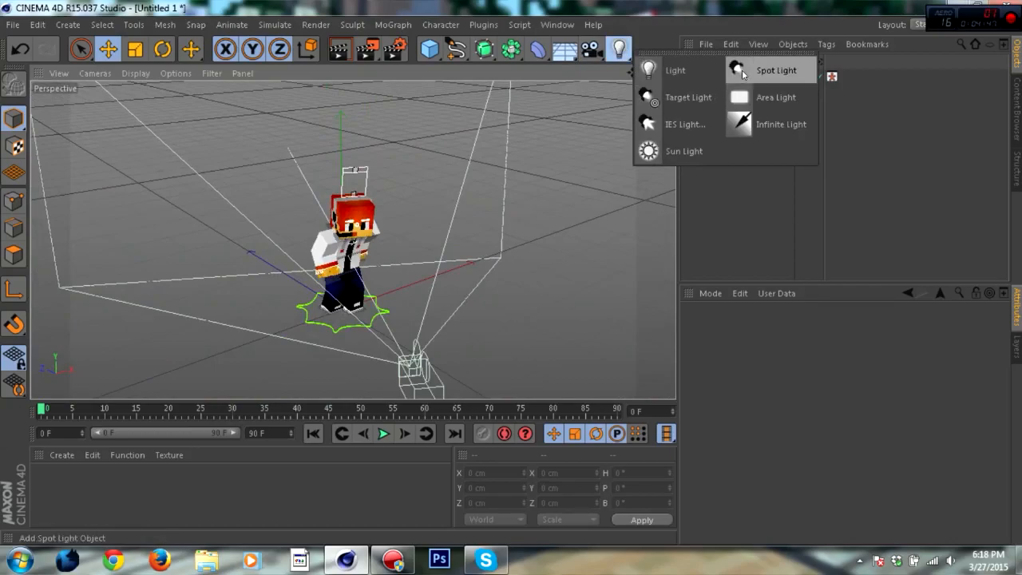
left_click(773, 70)
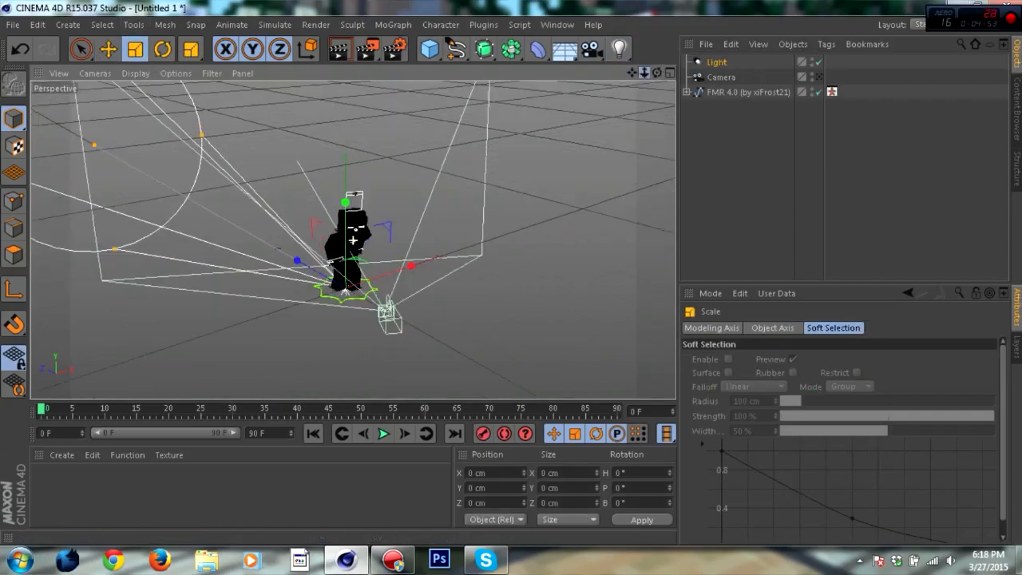
left_click(162, 53)
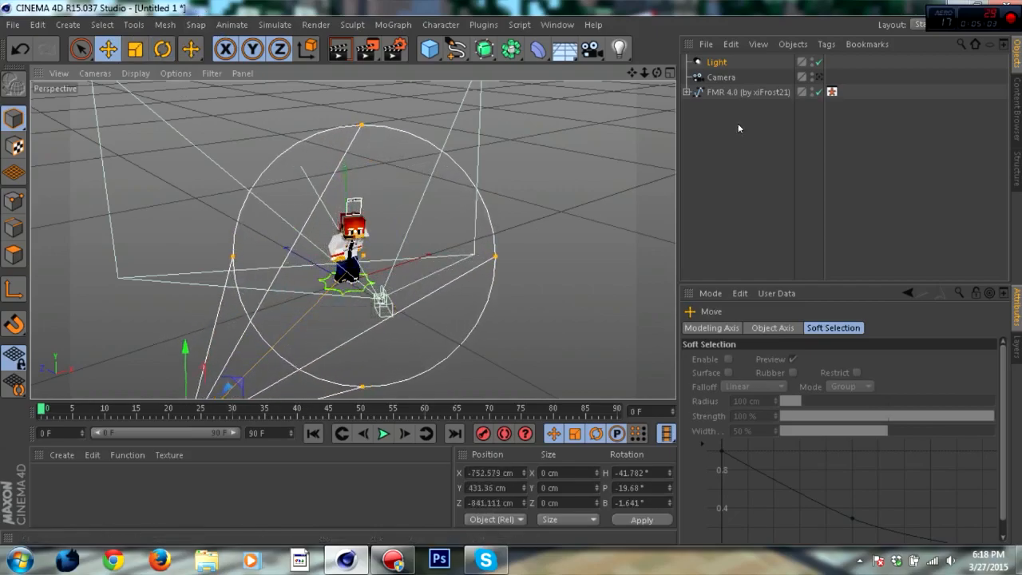
left_click(717, 61)
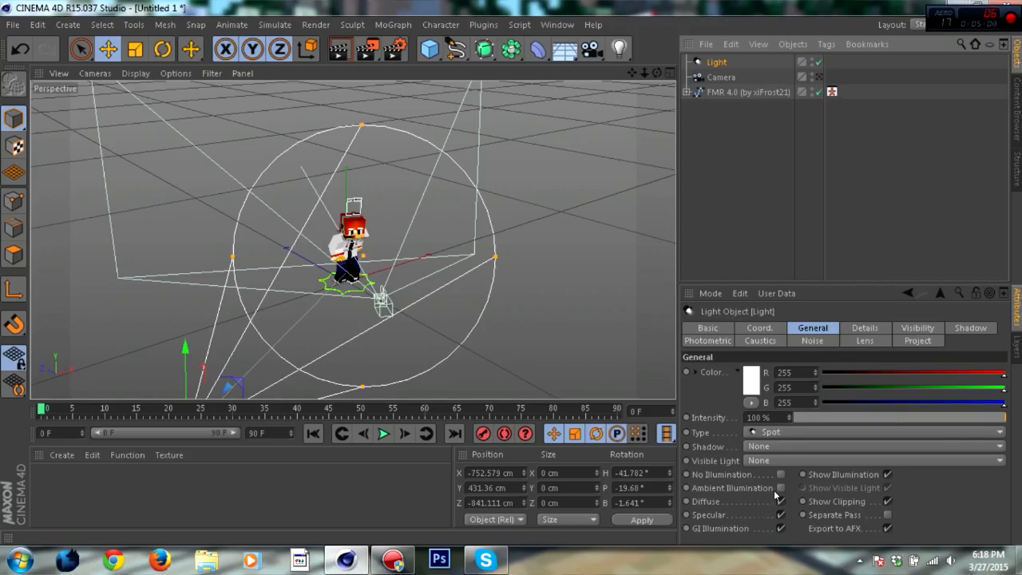
Adjust the FMR rig's arm pose so both hands meet in front of the torso.
left_click(781, 488)
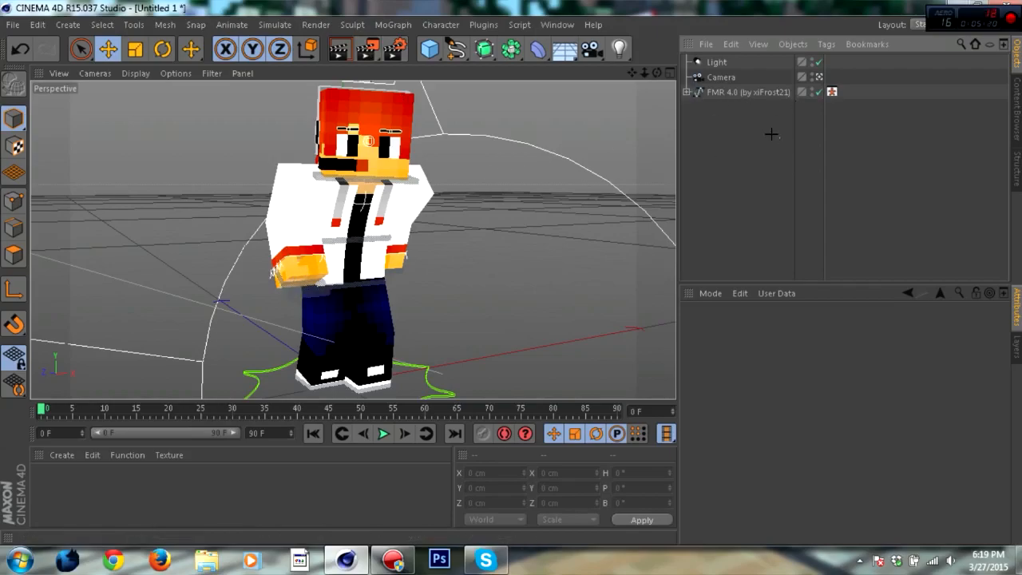
Select the FMR 4.0 rig and drag its Right Pickaxe slider to give the right hand a pickaxe.
left_click(749, 93)
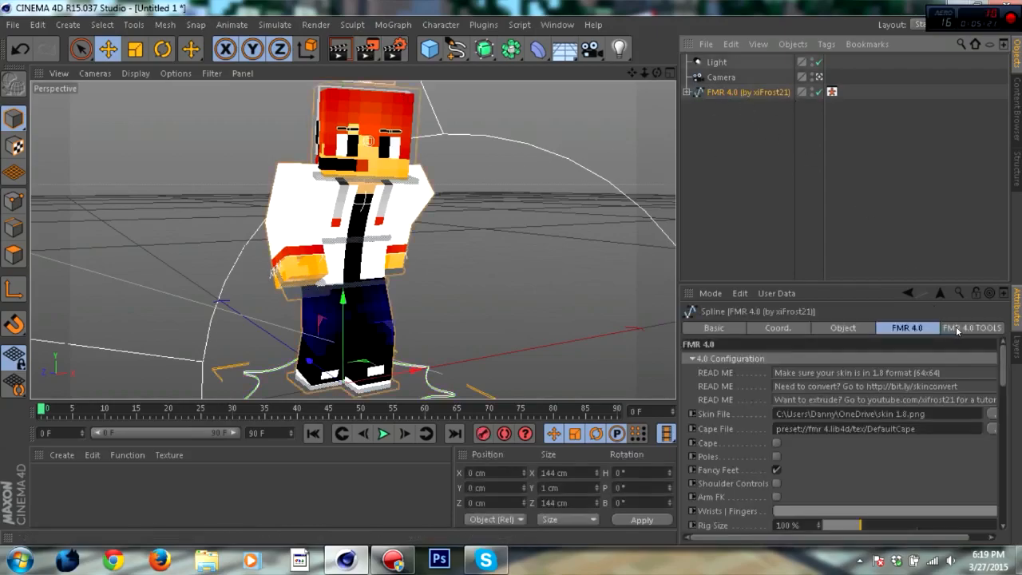
left_click(973, 328)
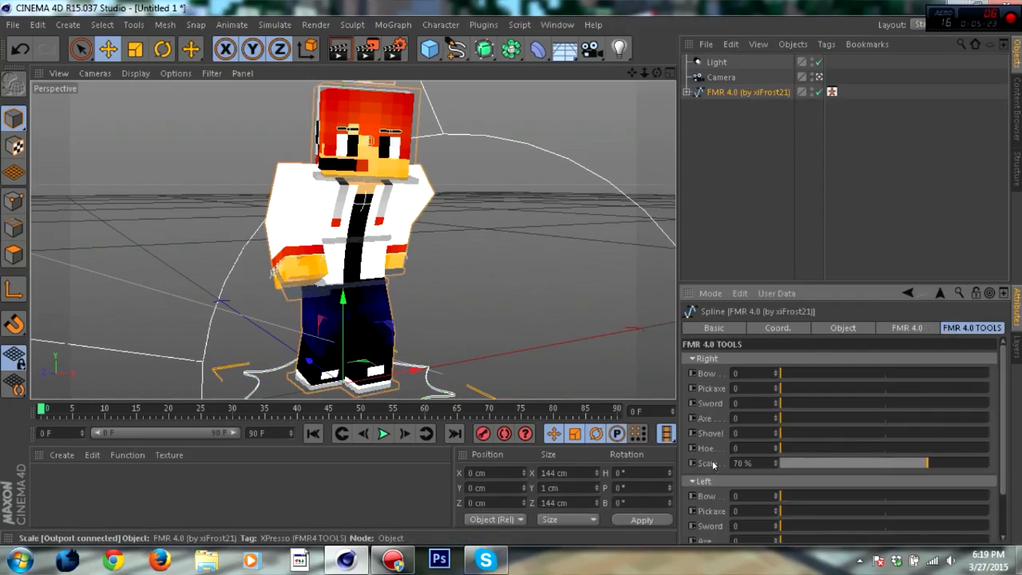
left_click_drag(926, 463, 966, 463)
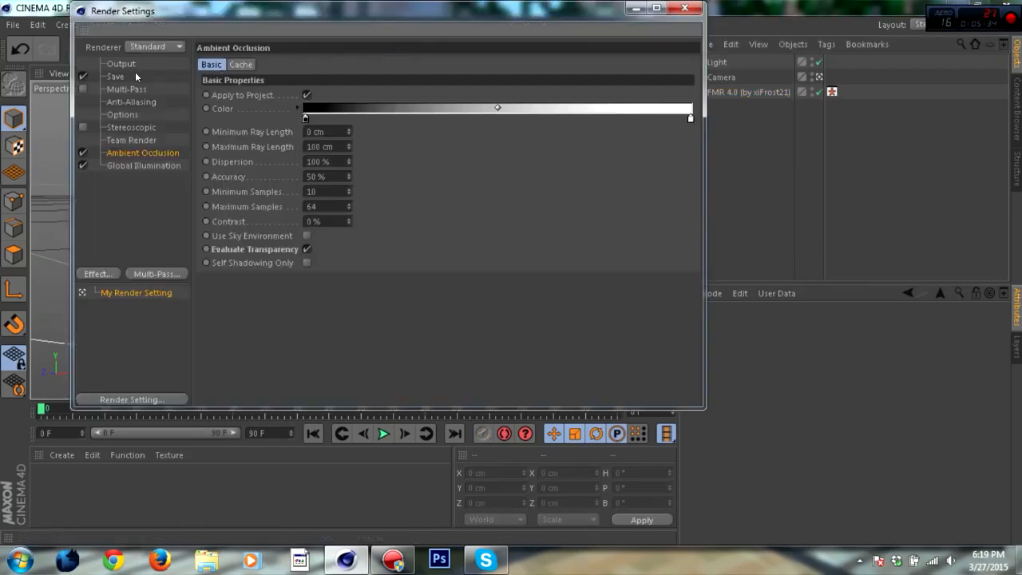
Set render output to PNG, Alpha Channel, 16 Bit/Channel, saved as 'render' on Desktop.
left_click(115, 76)
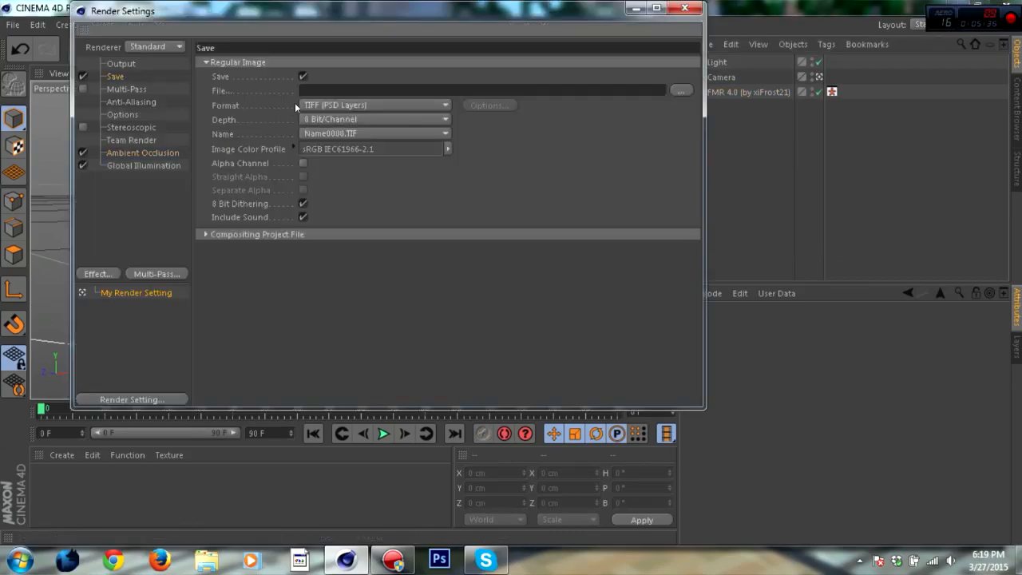
left_click(372, 105)
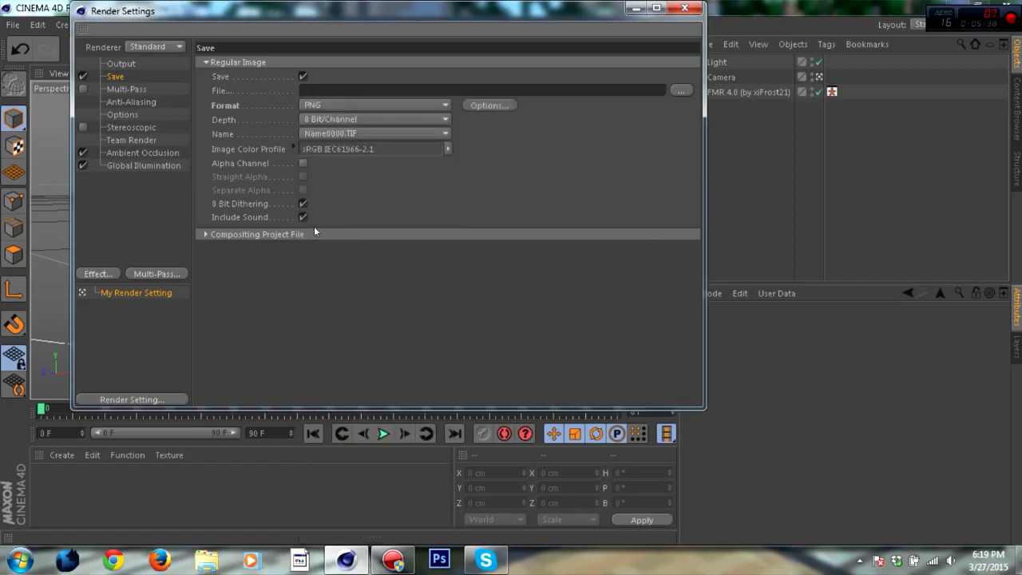
left_click(303, 163)
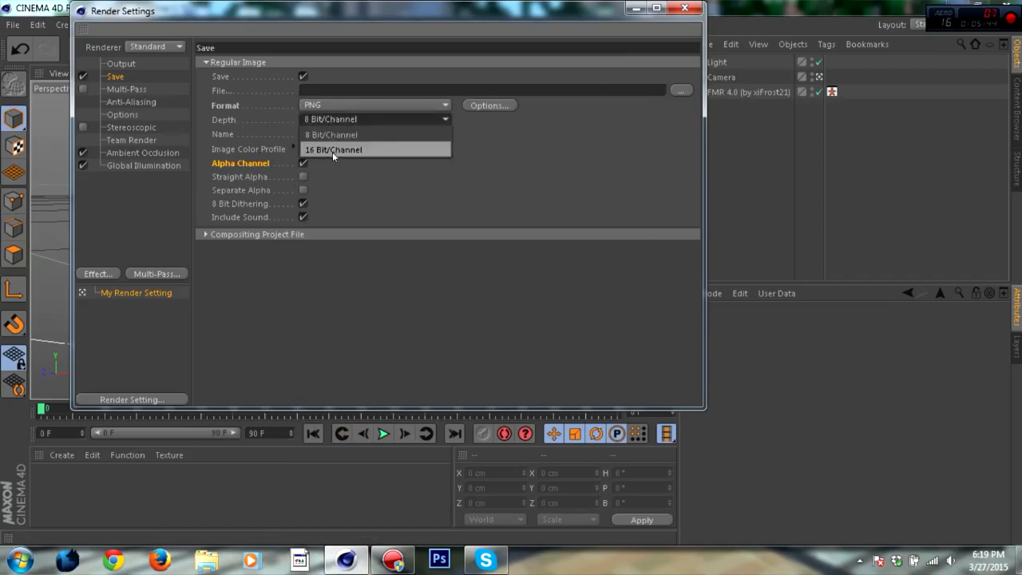
left_click(681, 90)
type("render")
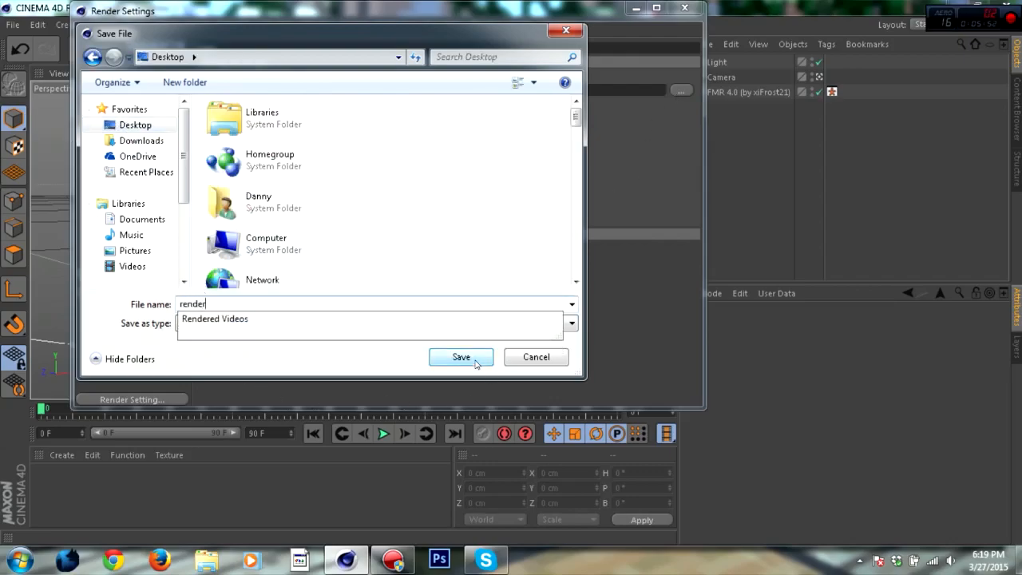
left_click(461, 357)
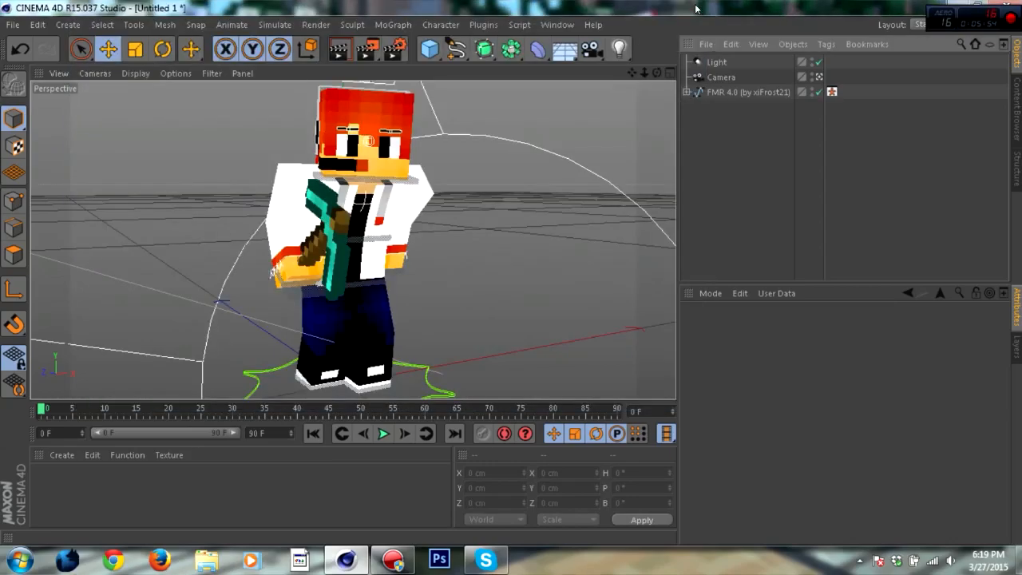
mouse_move(363, 53)
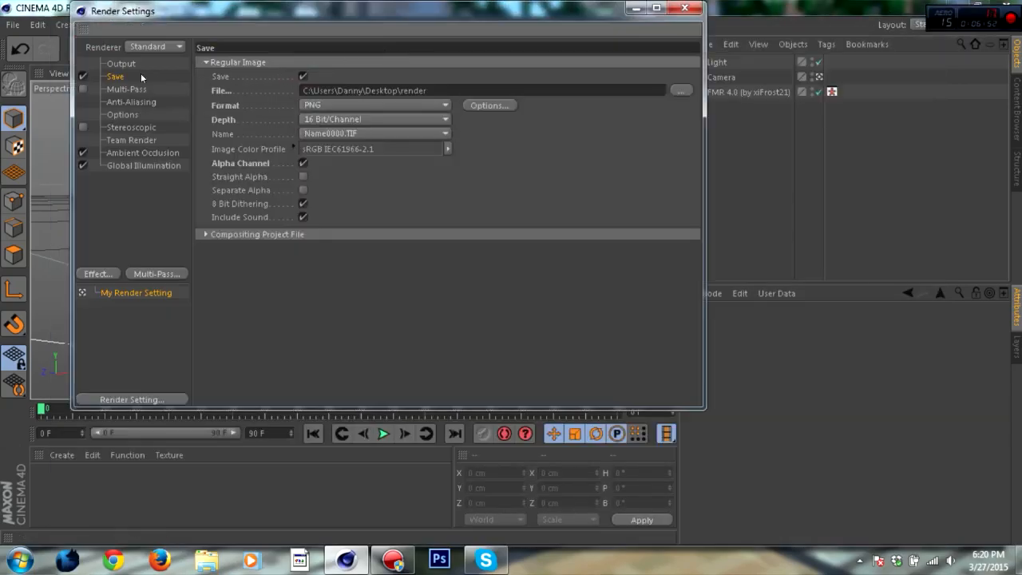
Raise the anti-aliasing Max Level to 8x8 in Render Settings.
left_click(131, 101)
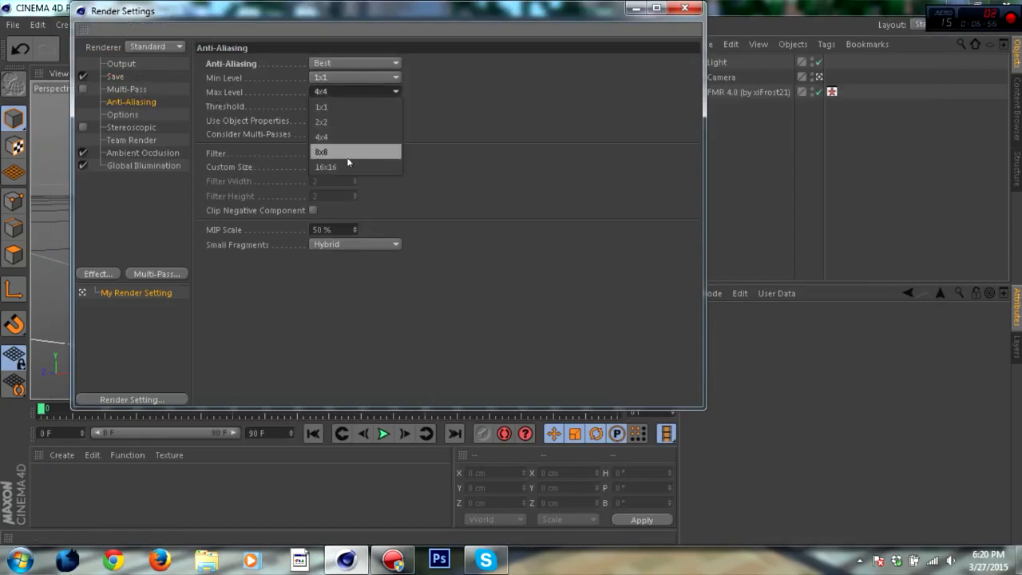
left_click(686, 12)
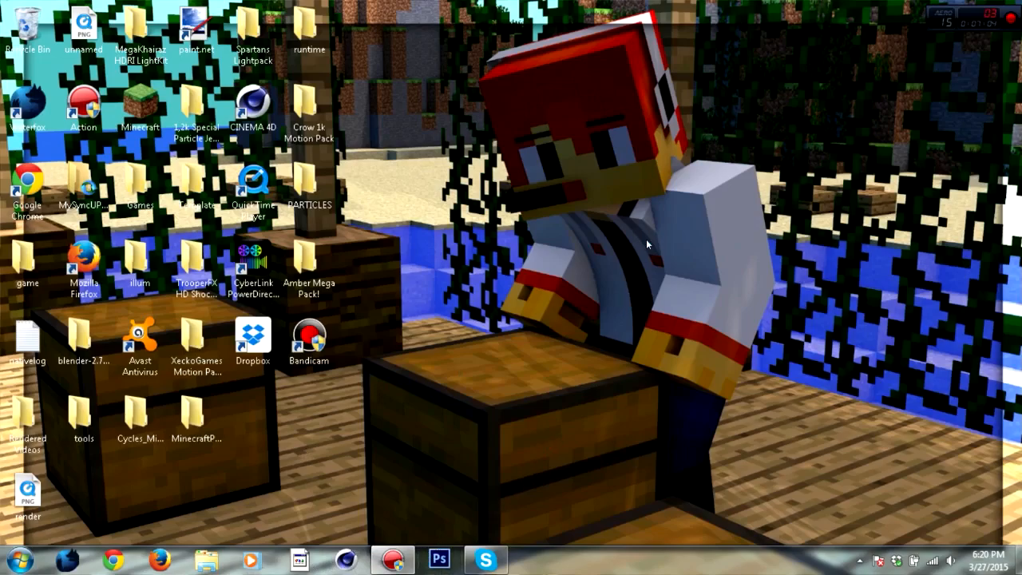
Launch Photoshop, dismiss the GPU warning, and open the render PNG from the Desktop.
left_click(439, 560)
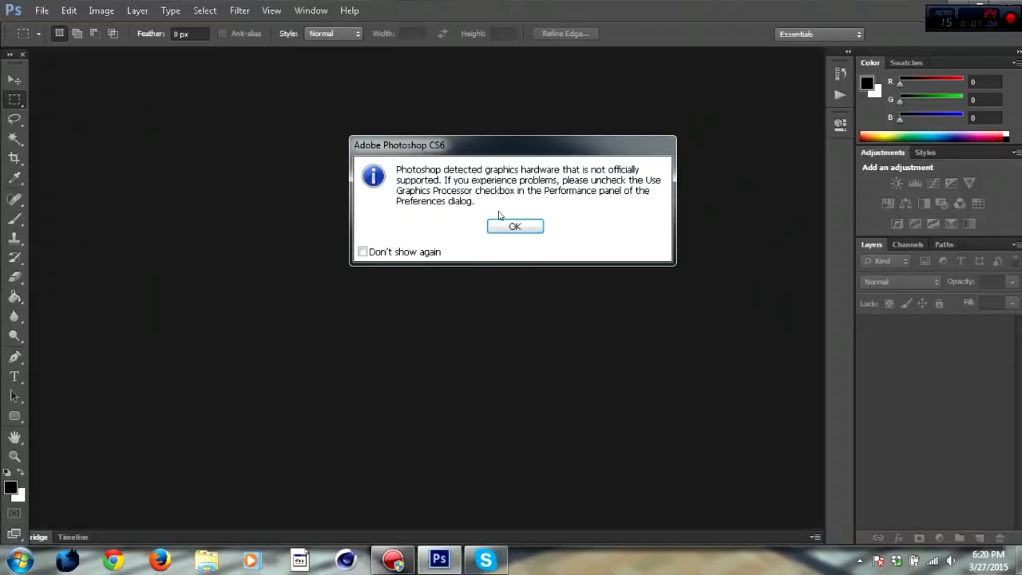
left_click(45, 10)
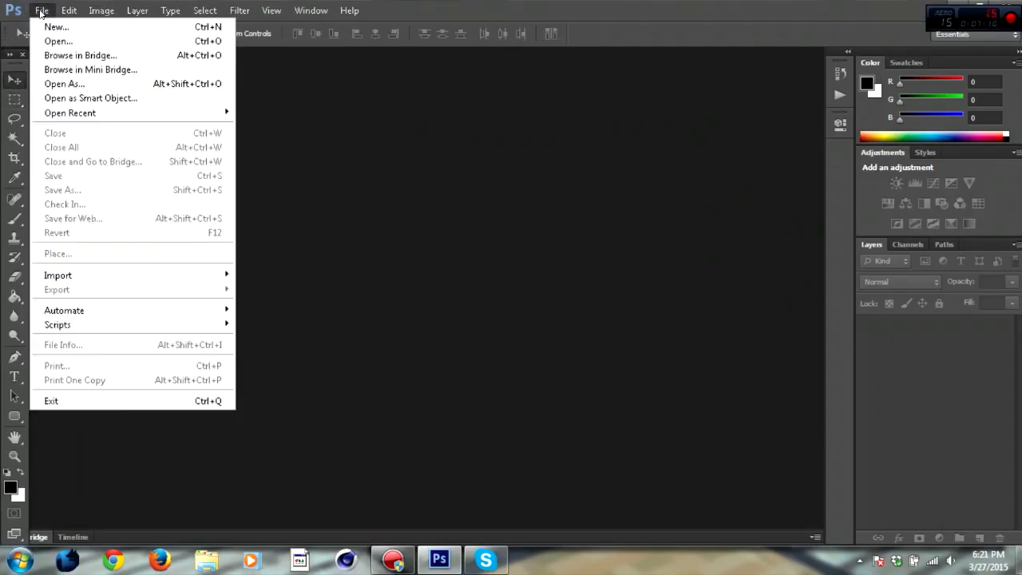
left_click(59, 40)
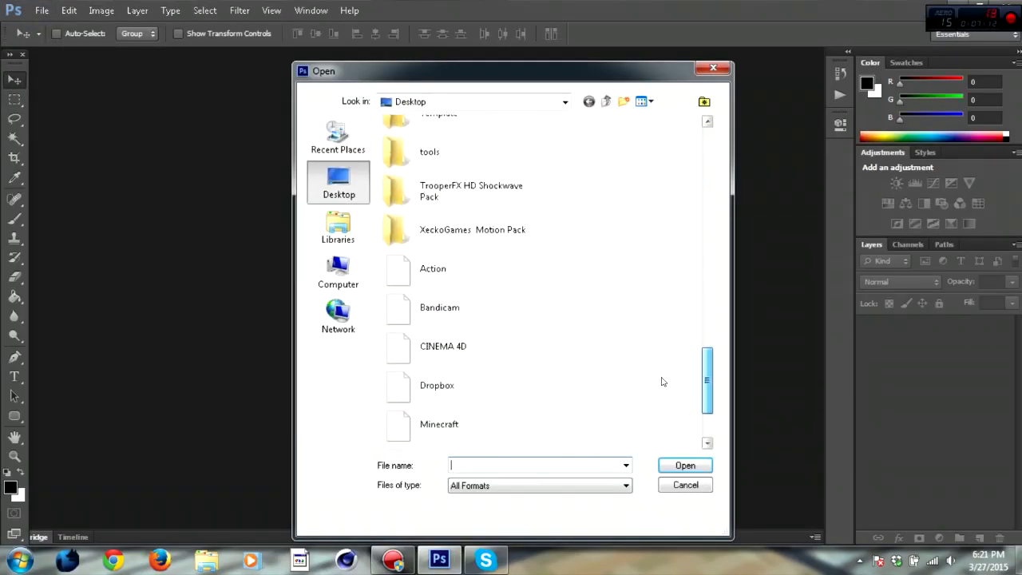
left_click(685, 464)
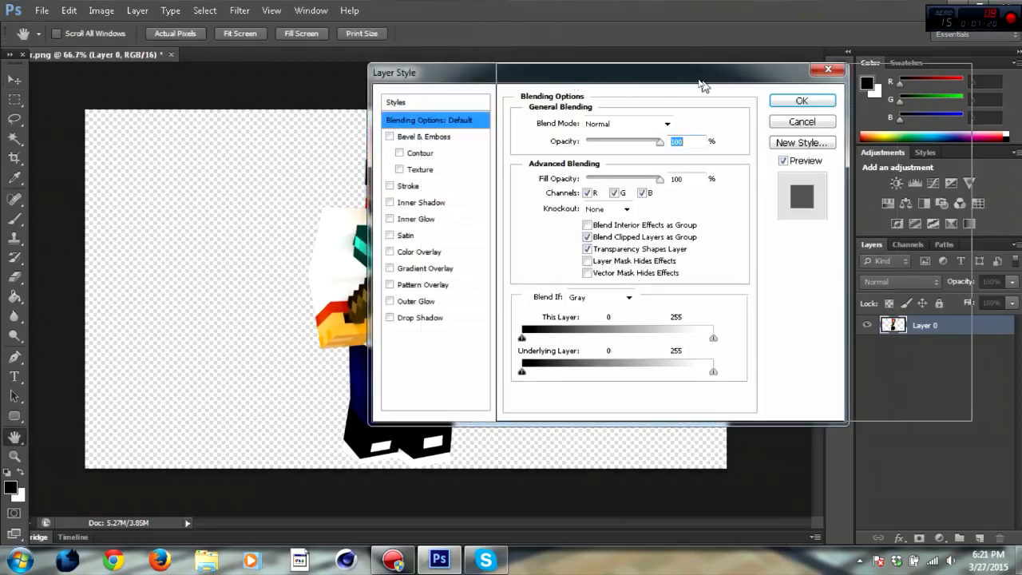
Enable Drop Shadow with Normal blend mode and adjust its size.
left_click(806, 121)
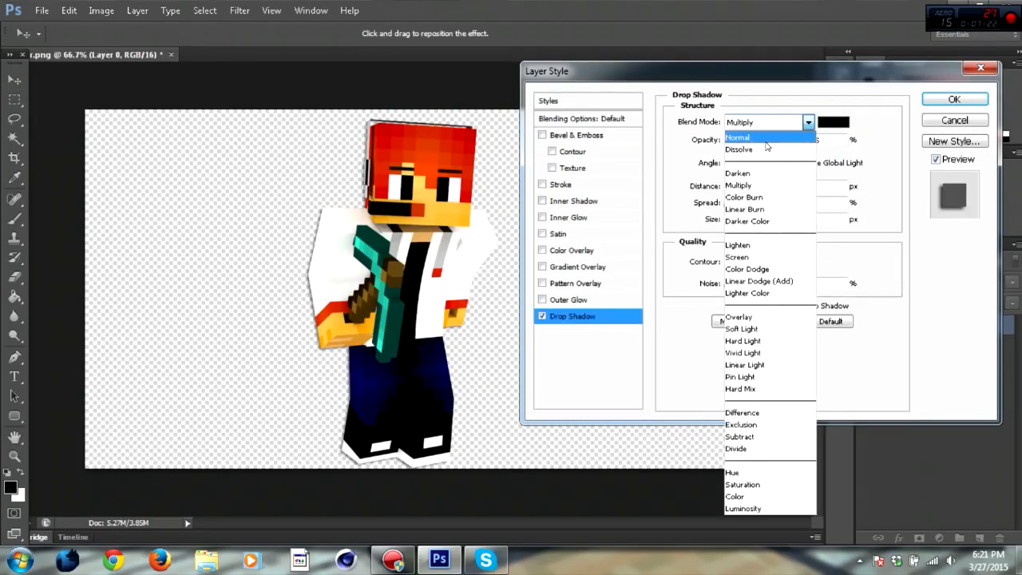
left_click(739, 137)
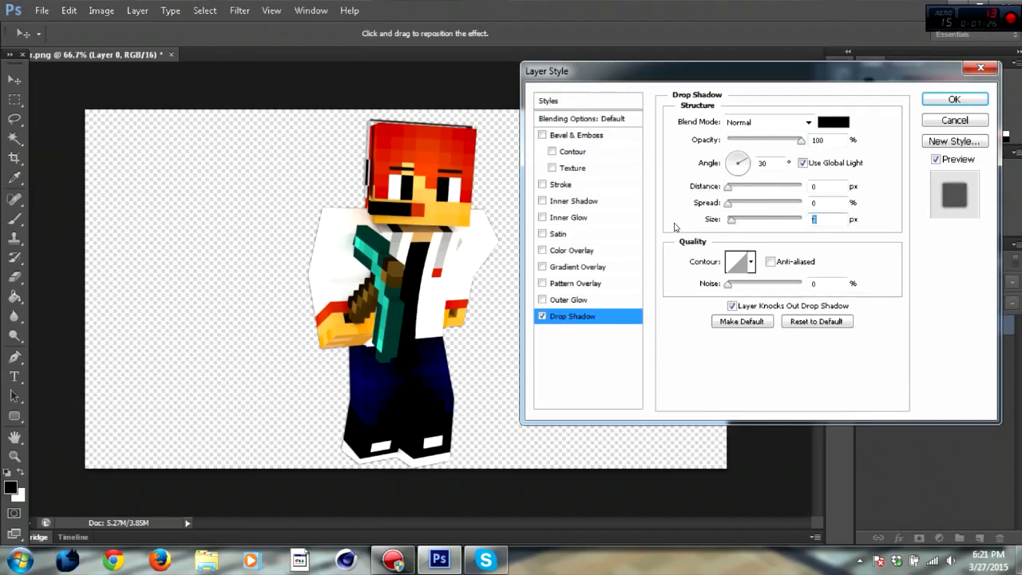
left_click(944, 98)
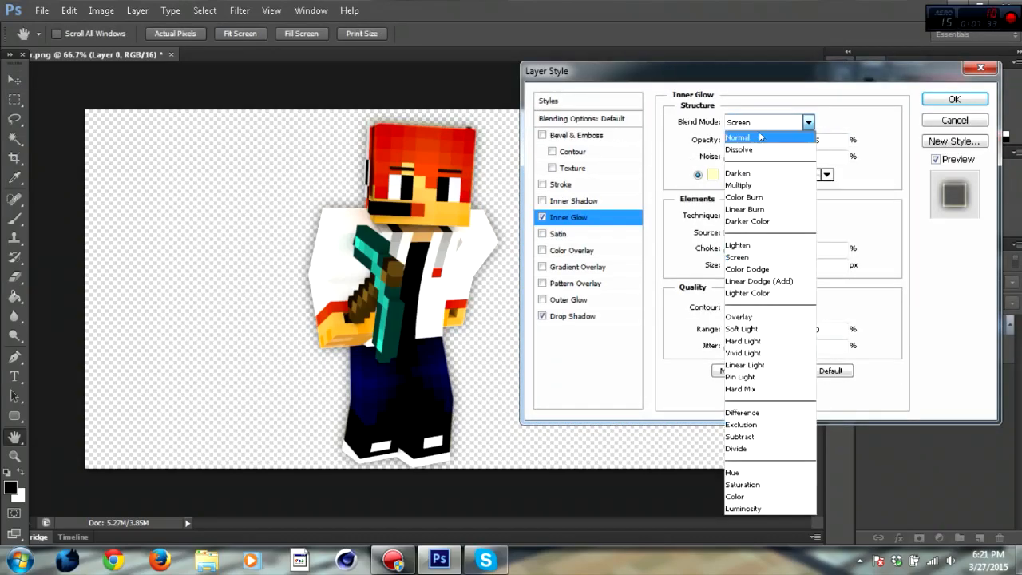
Make the inner glow white and Normal blend, with choke 20, size 30, opacity 10.
left_click(740, 136)
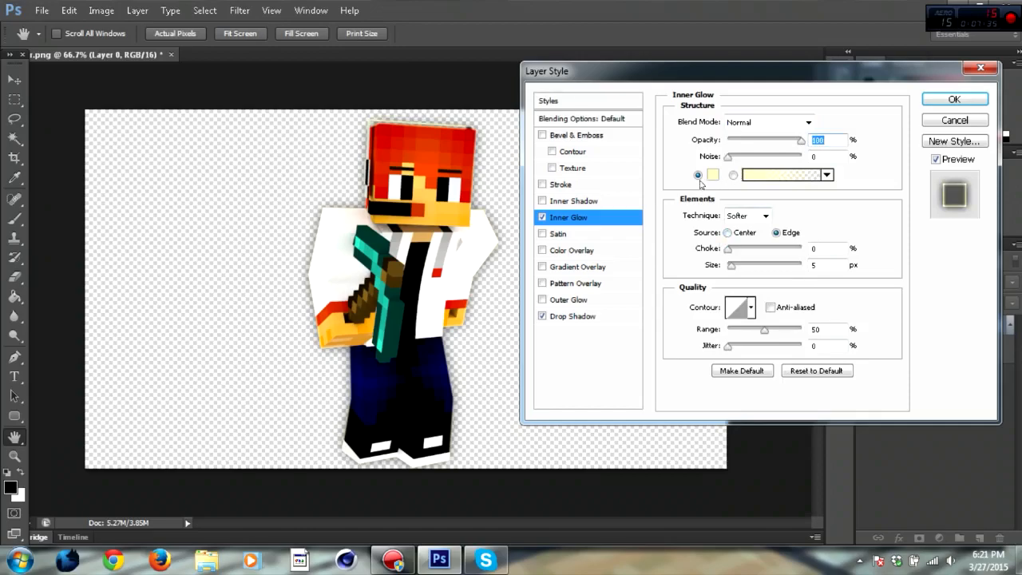
left_click(712, 174)
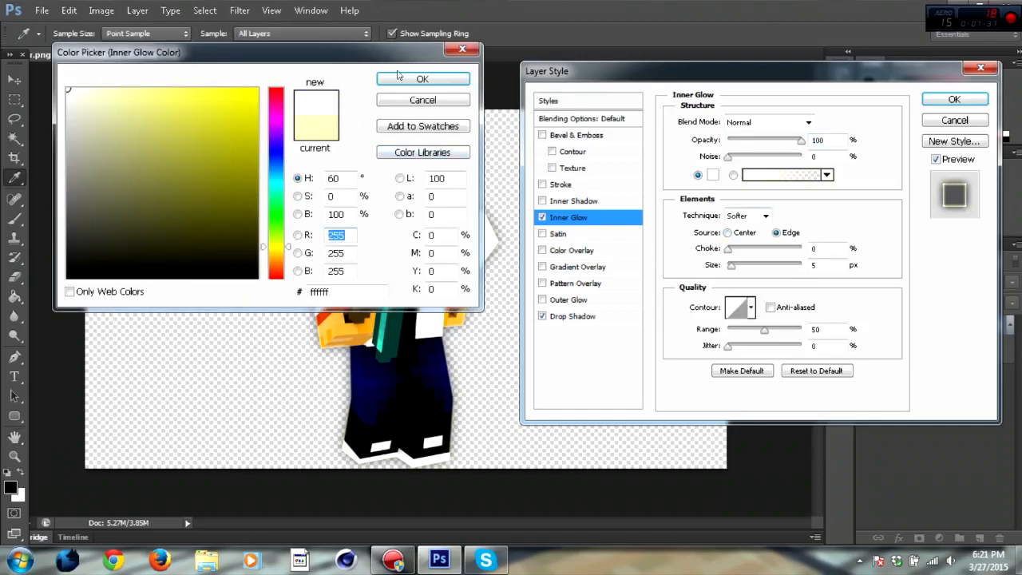
left_click(422, 79)
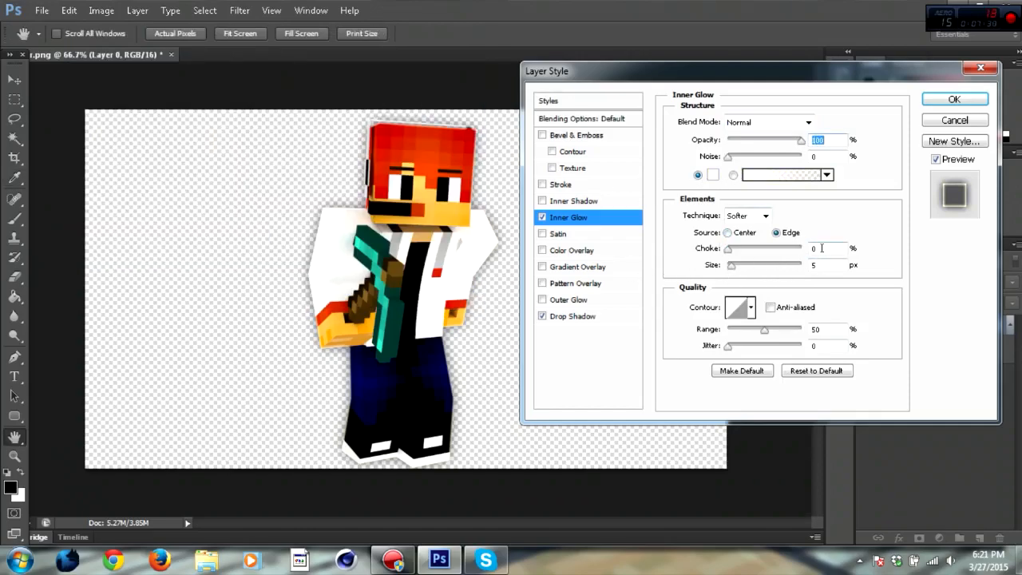
type("20")
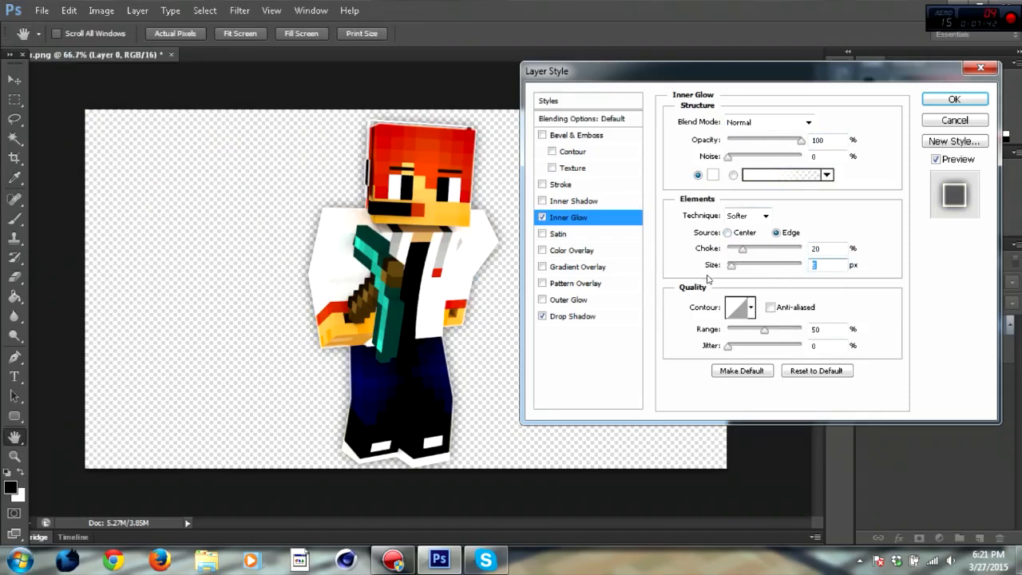
type("32")
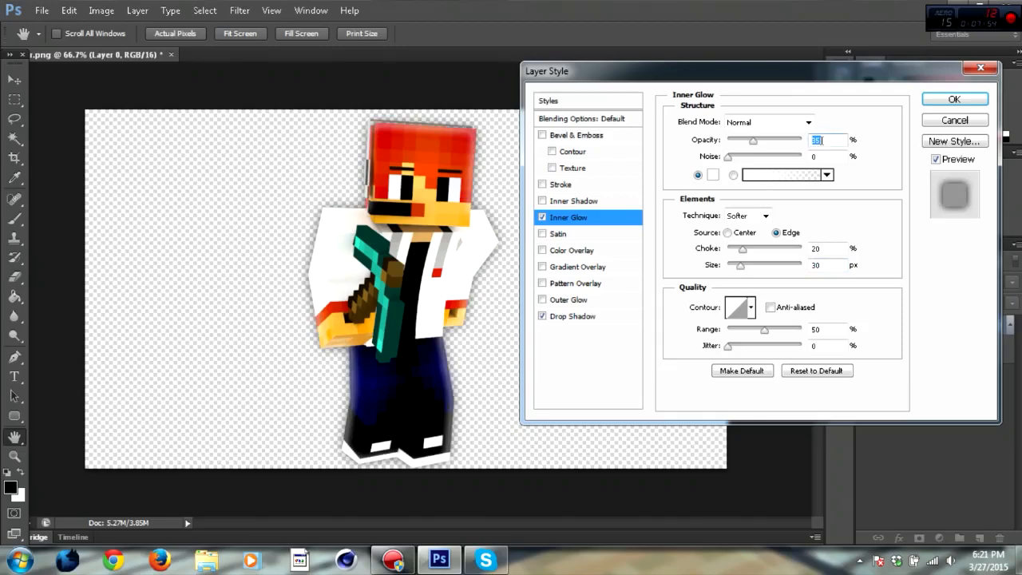
type("10")
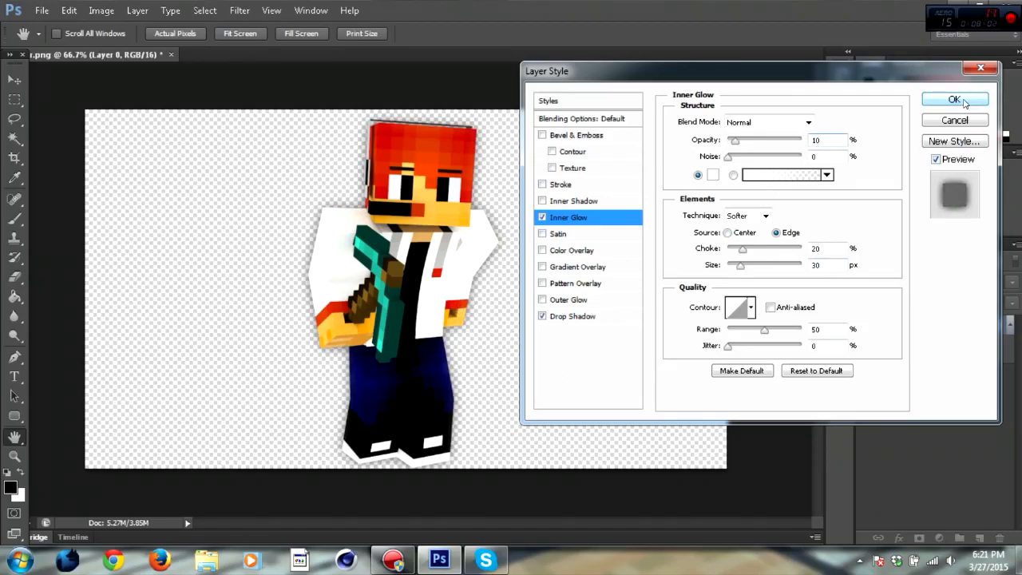
Confirm the Layer Style dialog and fit the image on screen.
left_click(950, 99)
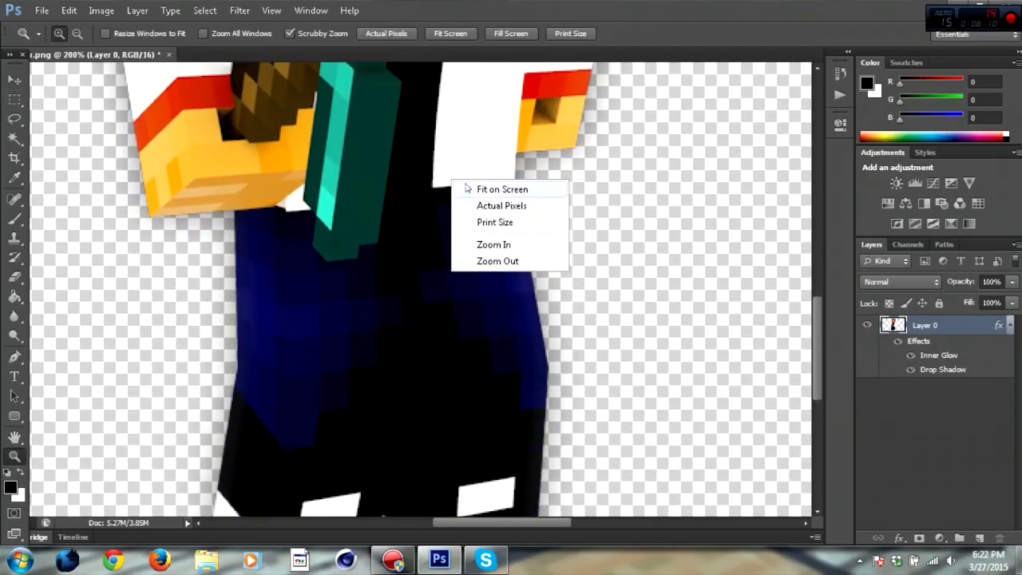
left_click(501, 189)
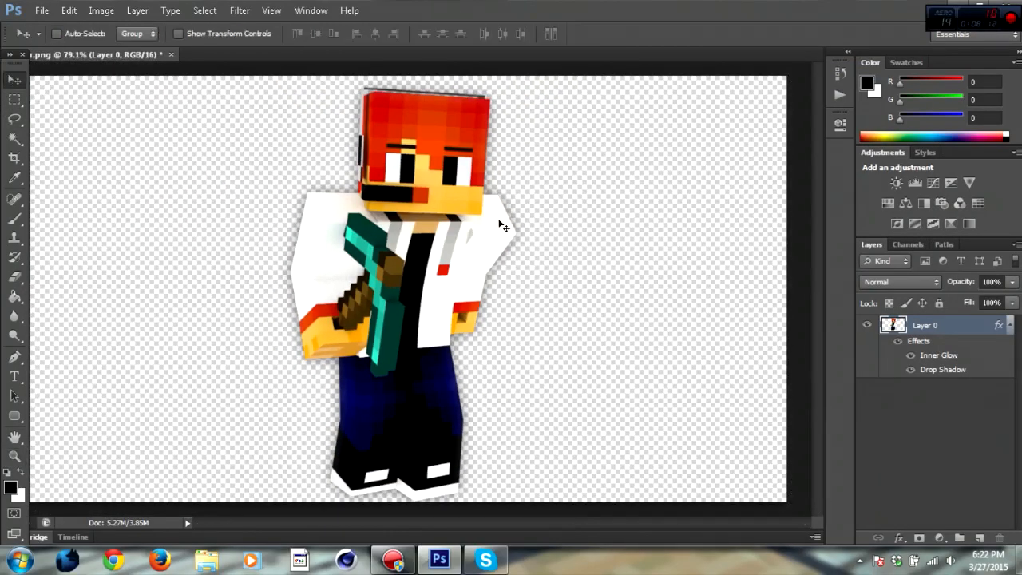